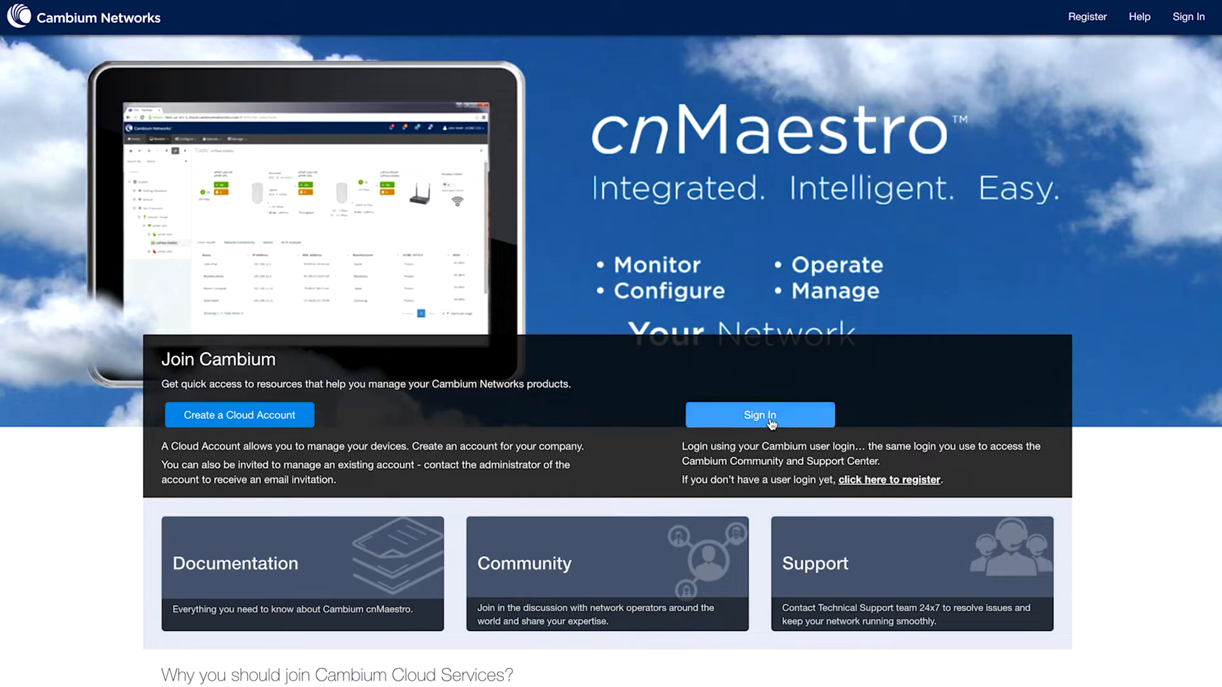
click(758, 415)
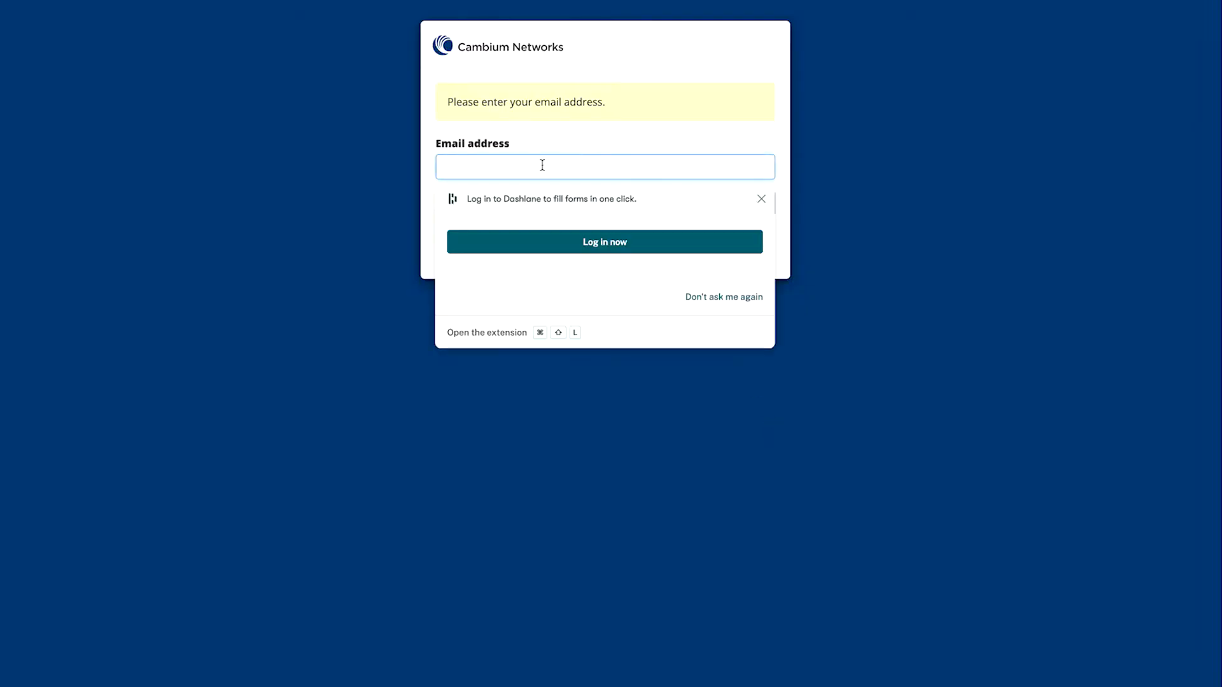
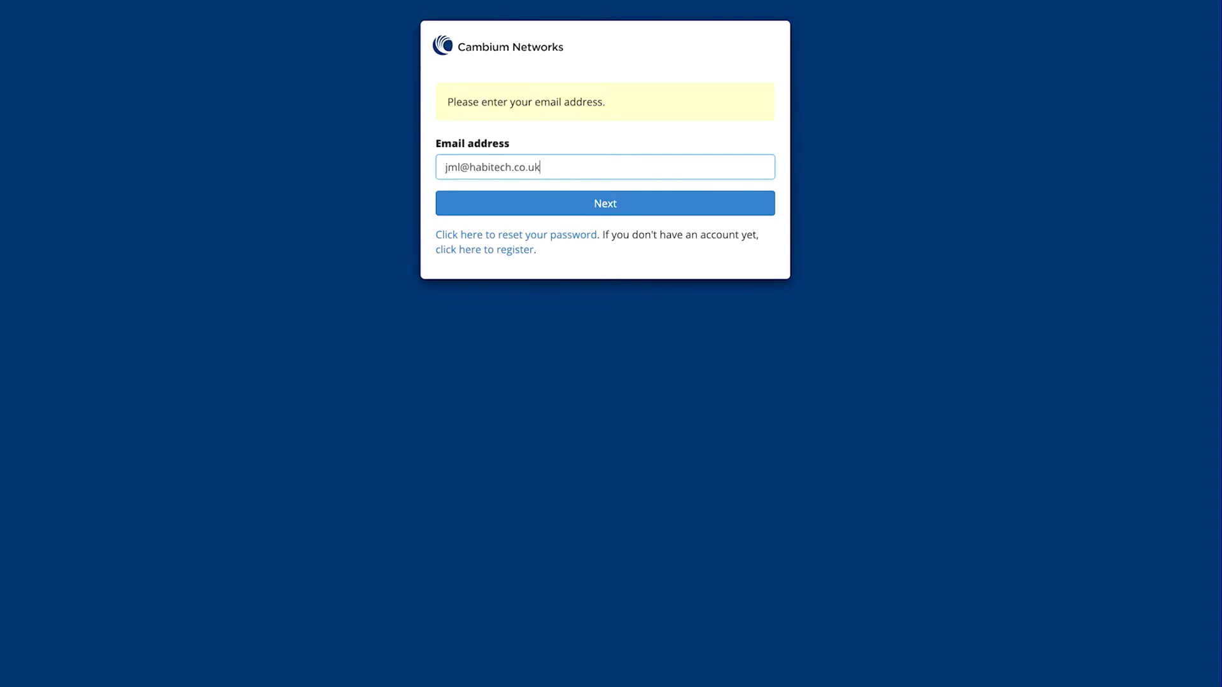
click(603, 204)
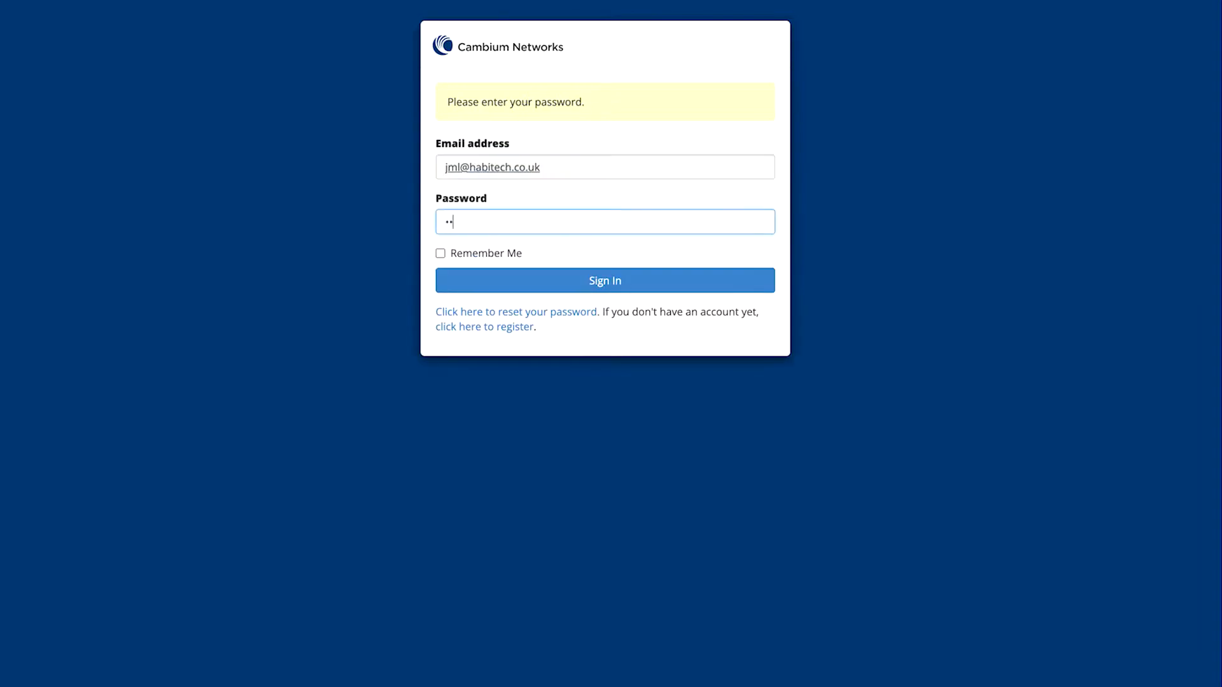
text(password)
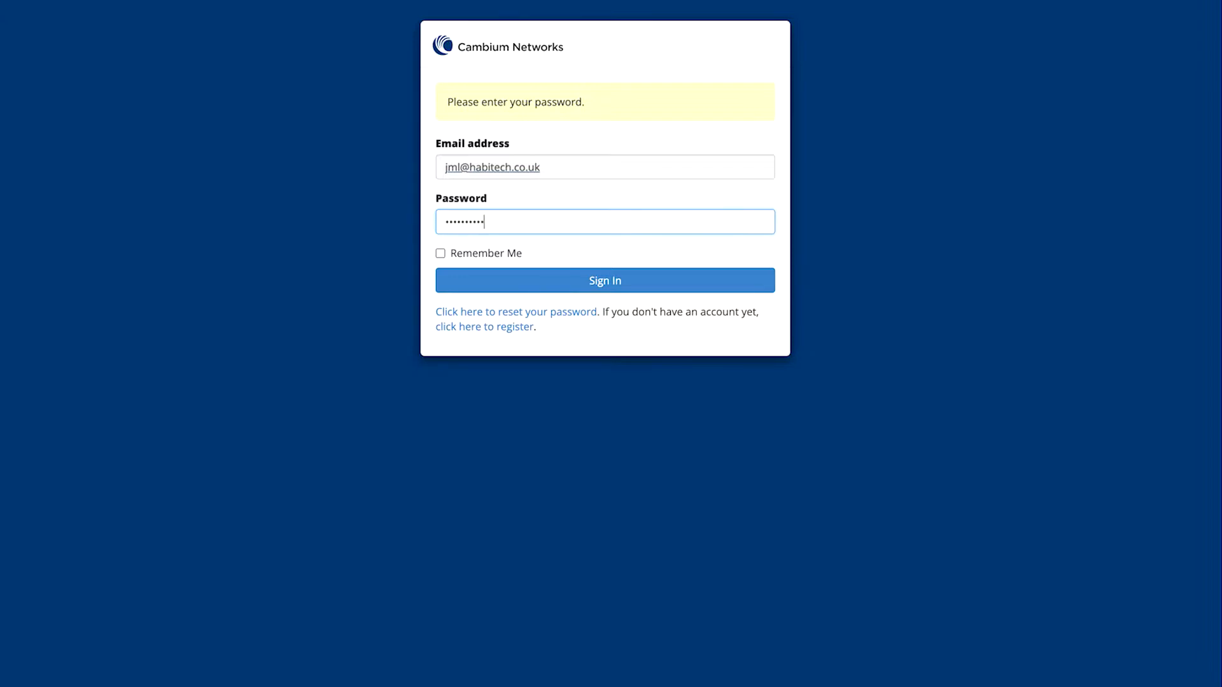
click(603, 280)
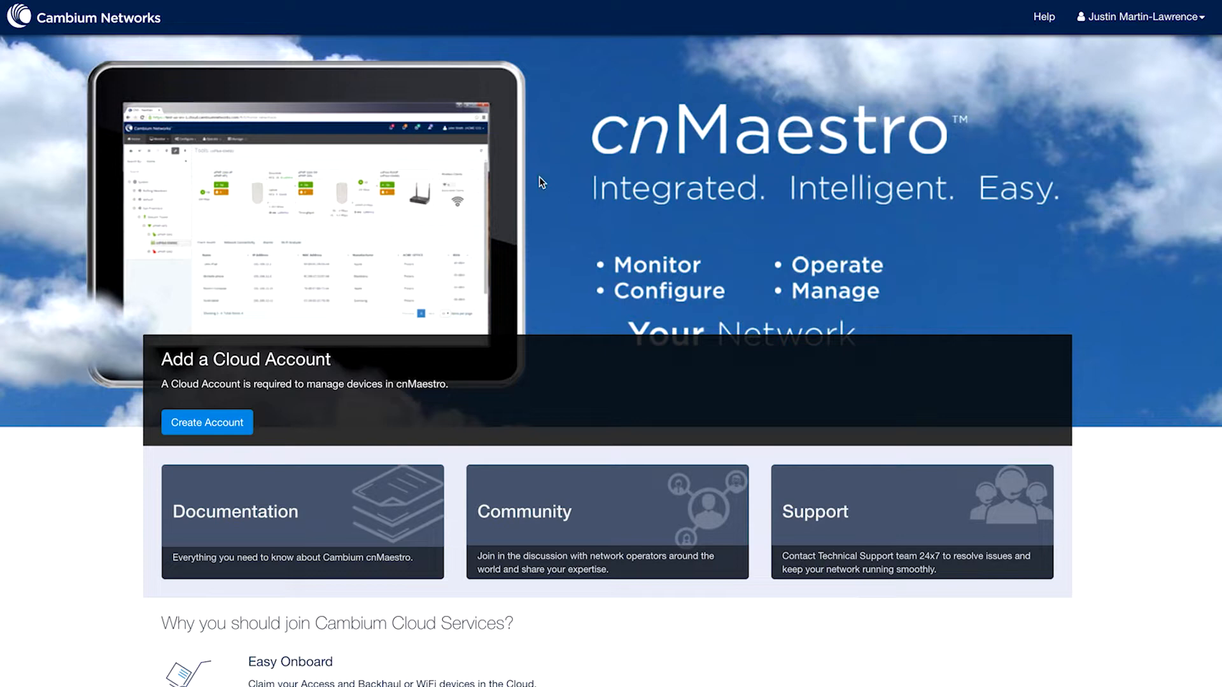
mouse_move(590, 241)
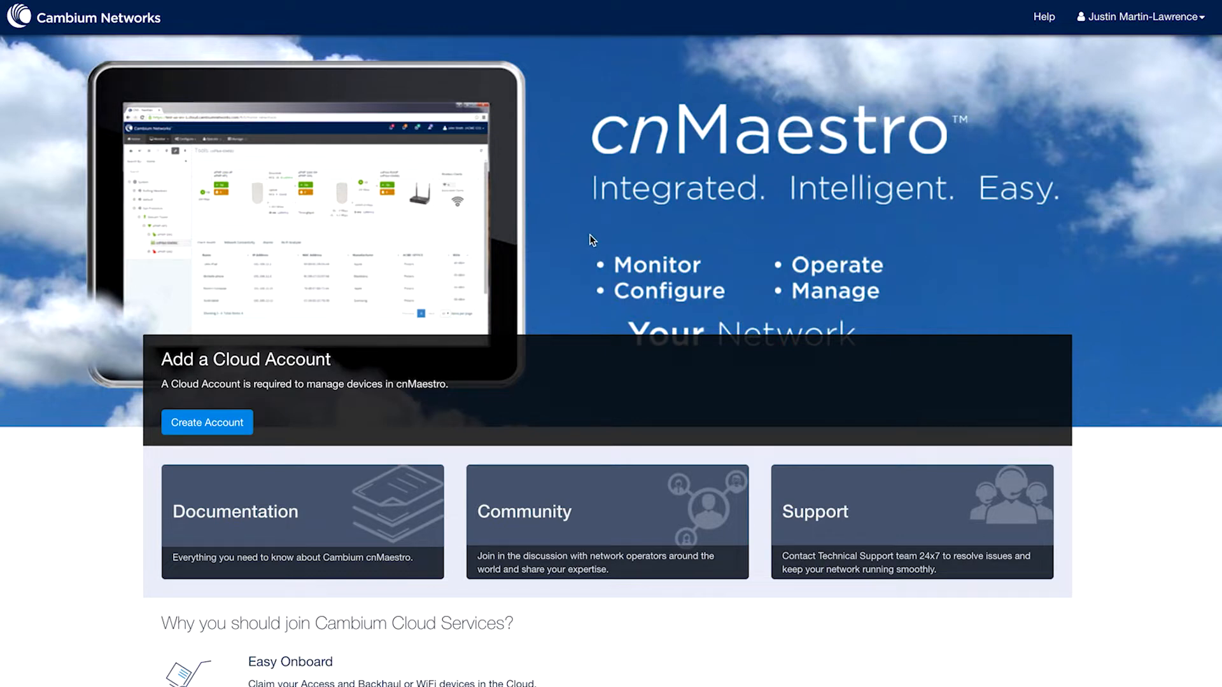
mouse_move(1140, 17)
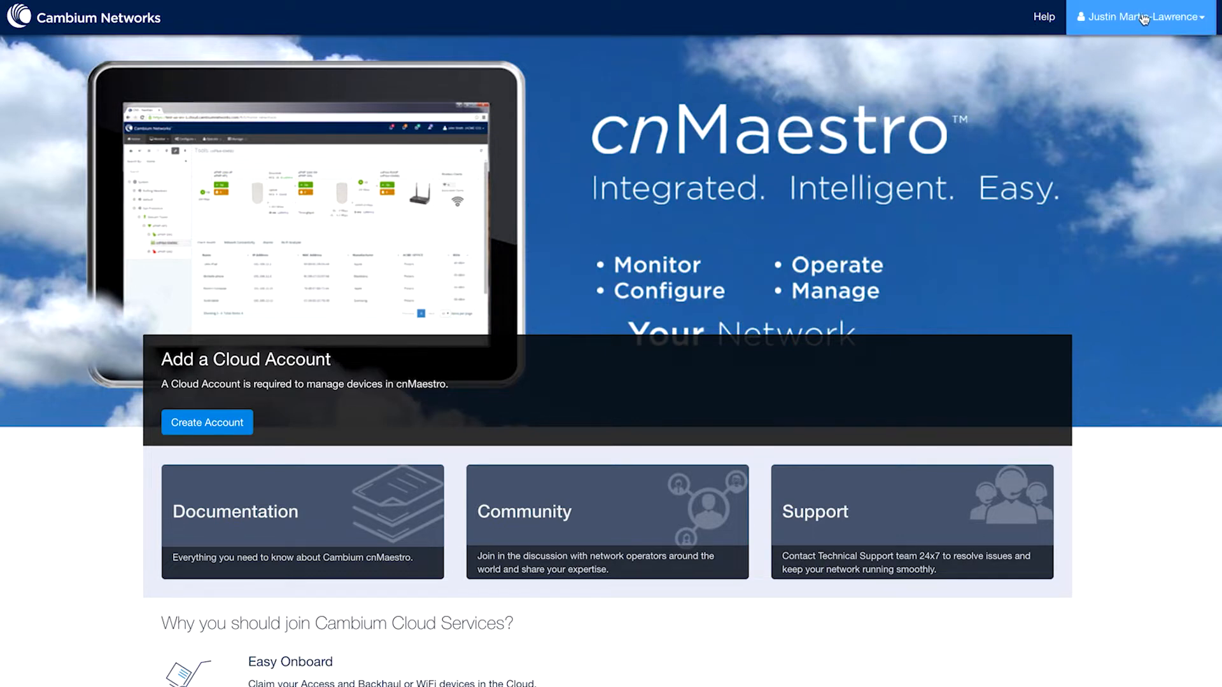
click(1139, 17)
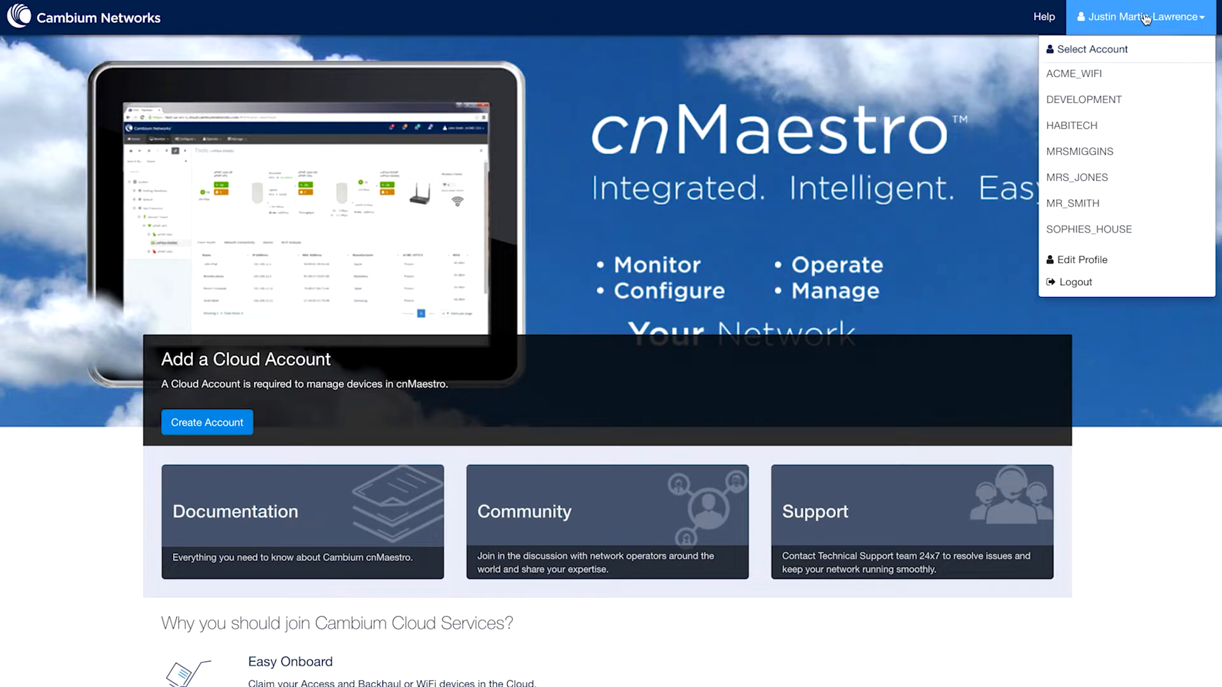
mouse_move(1072, 74)
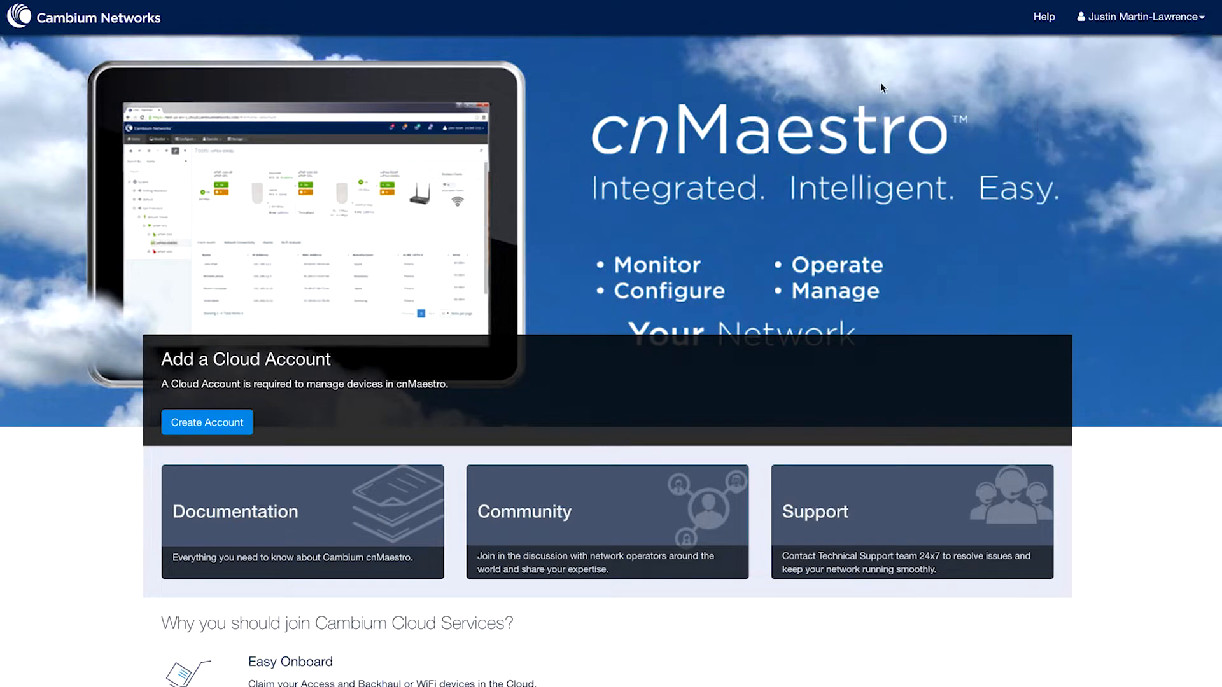
mouse_move(280, 281)
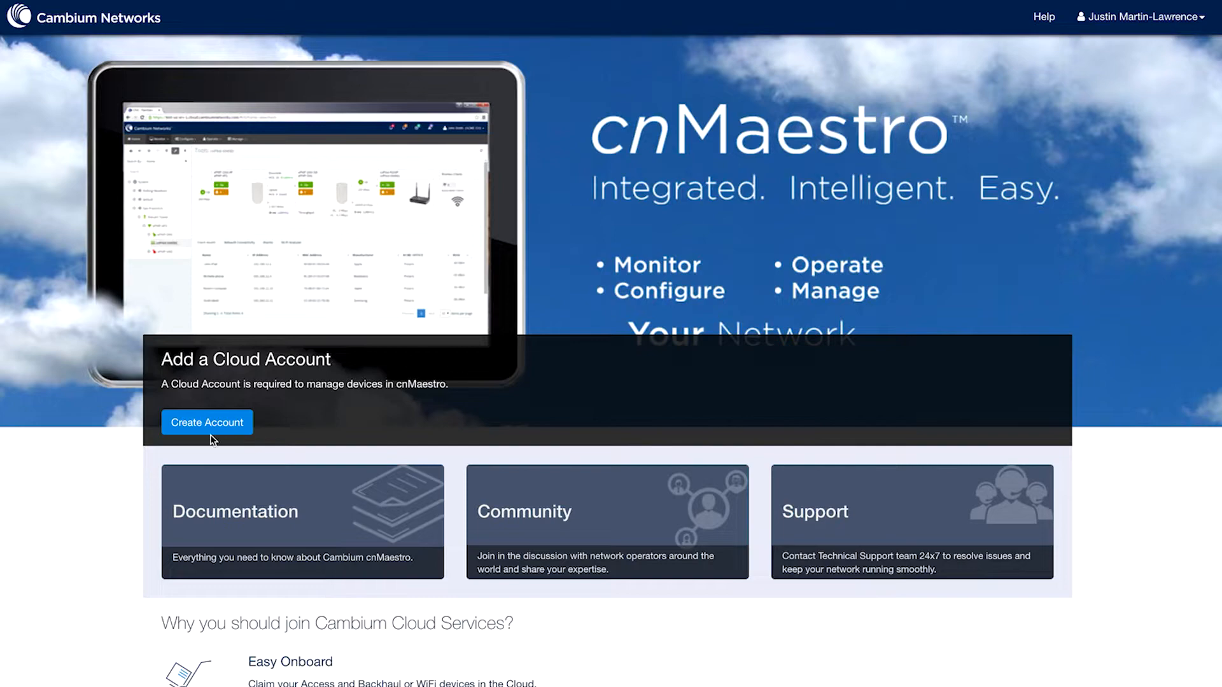
Create a new Cloud Account with Cambium ID Mr_Law and account name Mr, then reach the Country list.
click(206, 423)
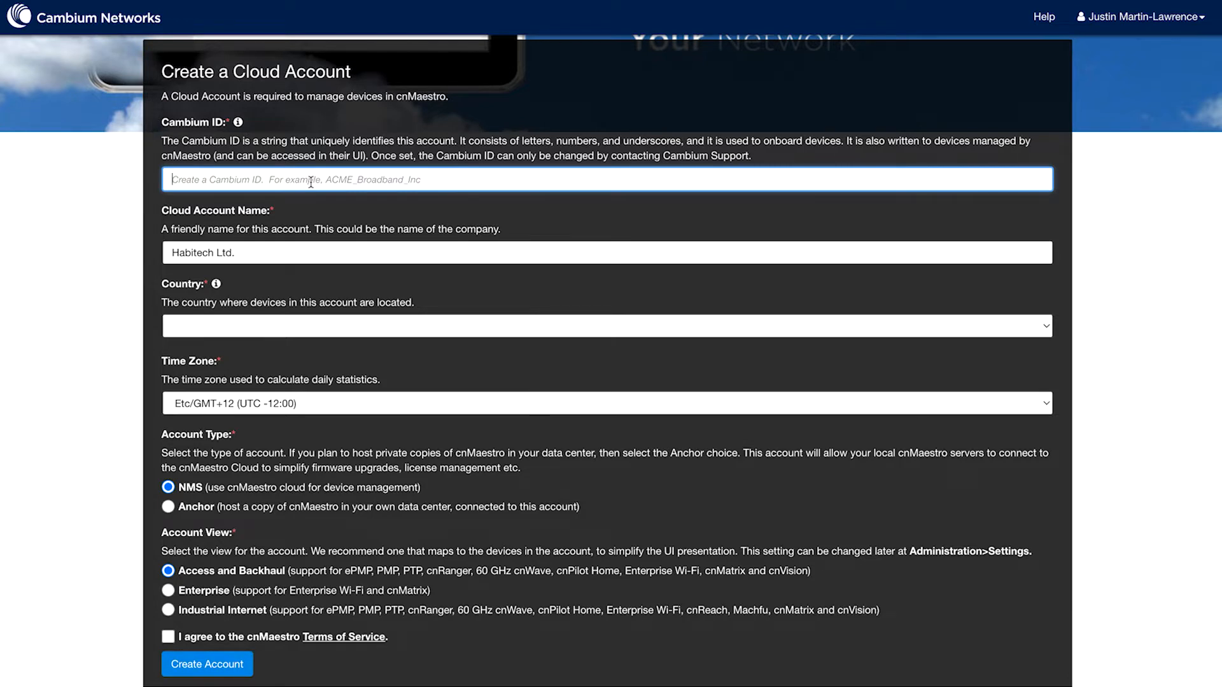
text(M)
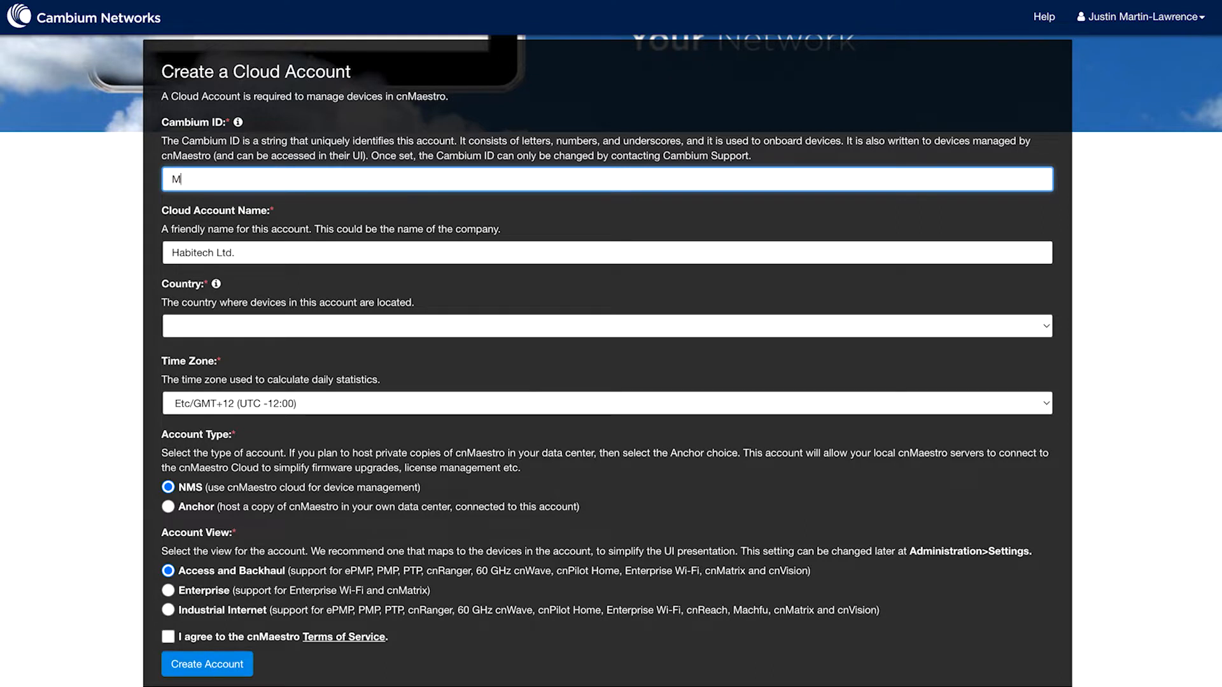
text(r_Lawrence)
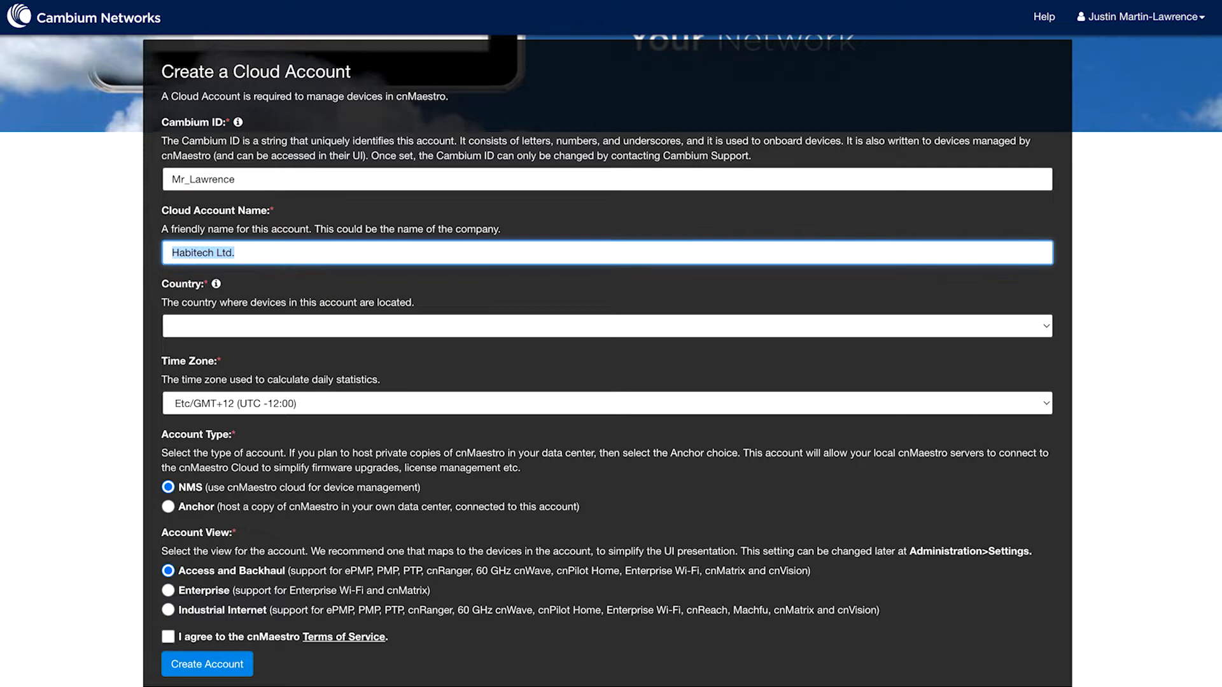
text(Mr Martin-Lawrence)
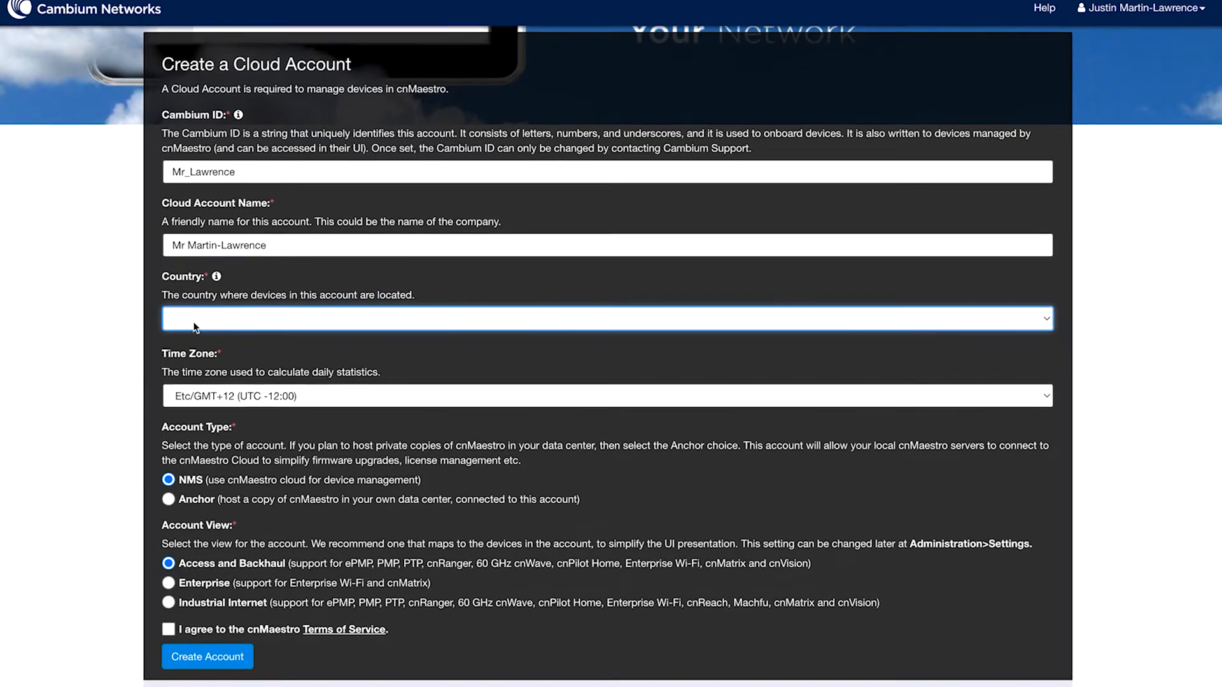
click(606, 318)
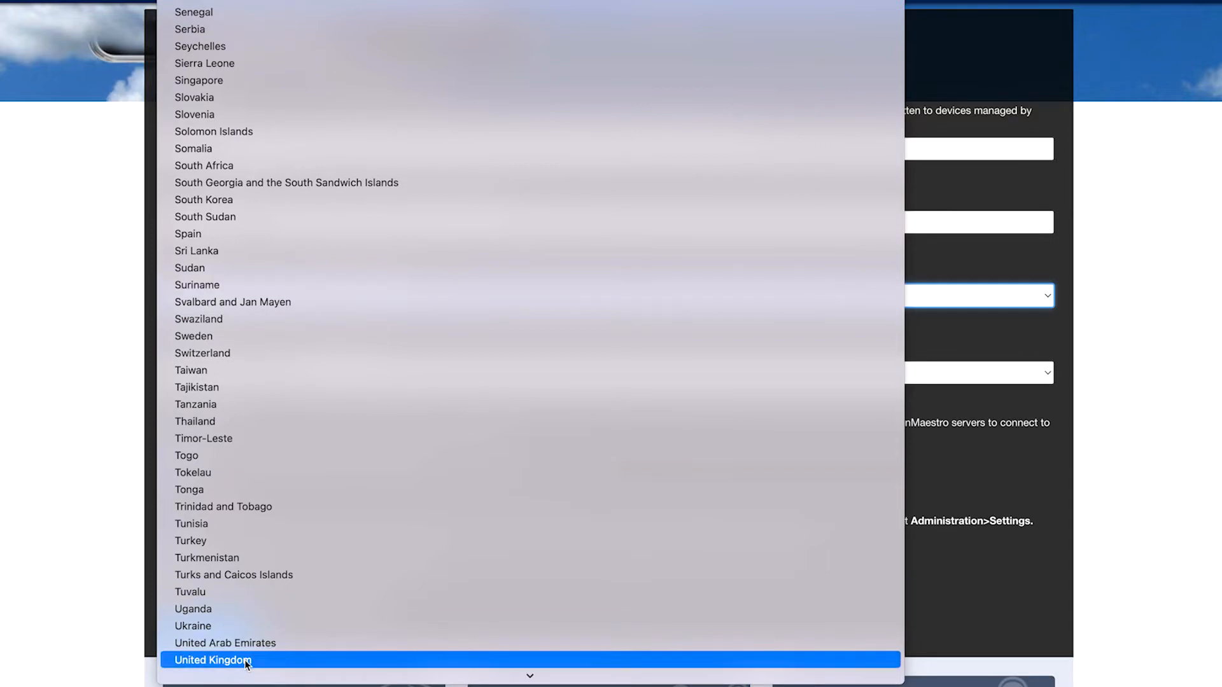
Set the account's country to United Kingdom and time zone to Europe/London (UTC +01:00).
click(212, 660)
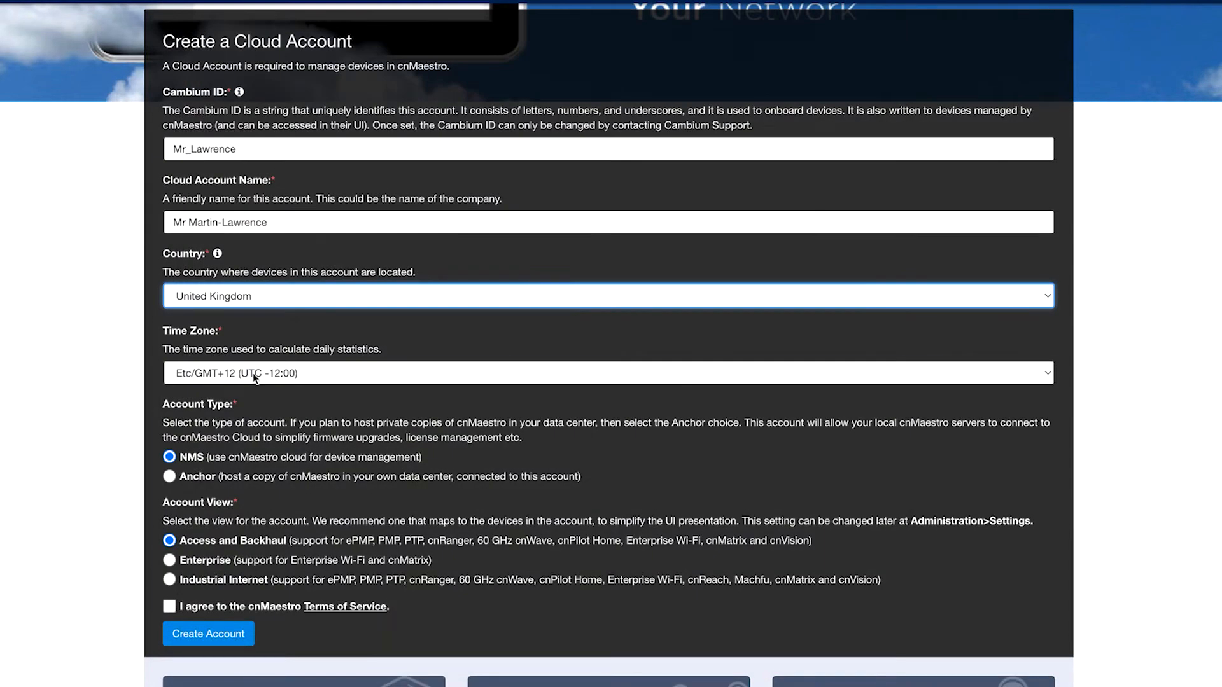
click(608, 372)
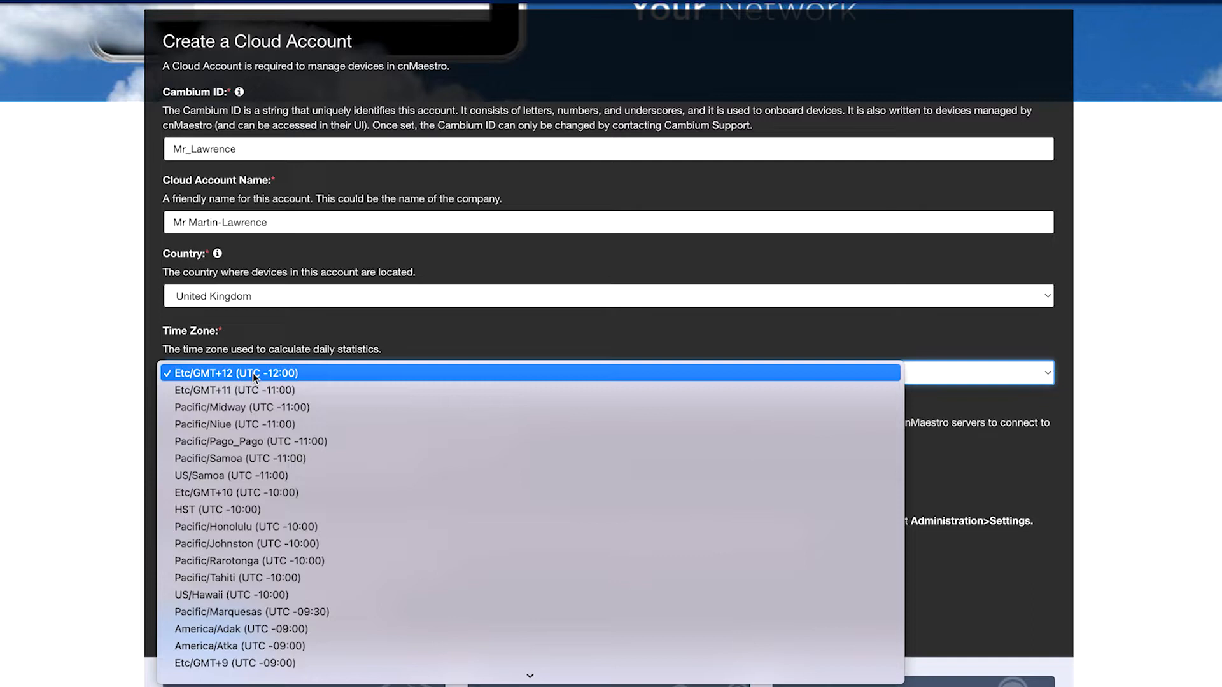
scroll(down, 3)
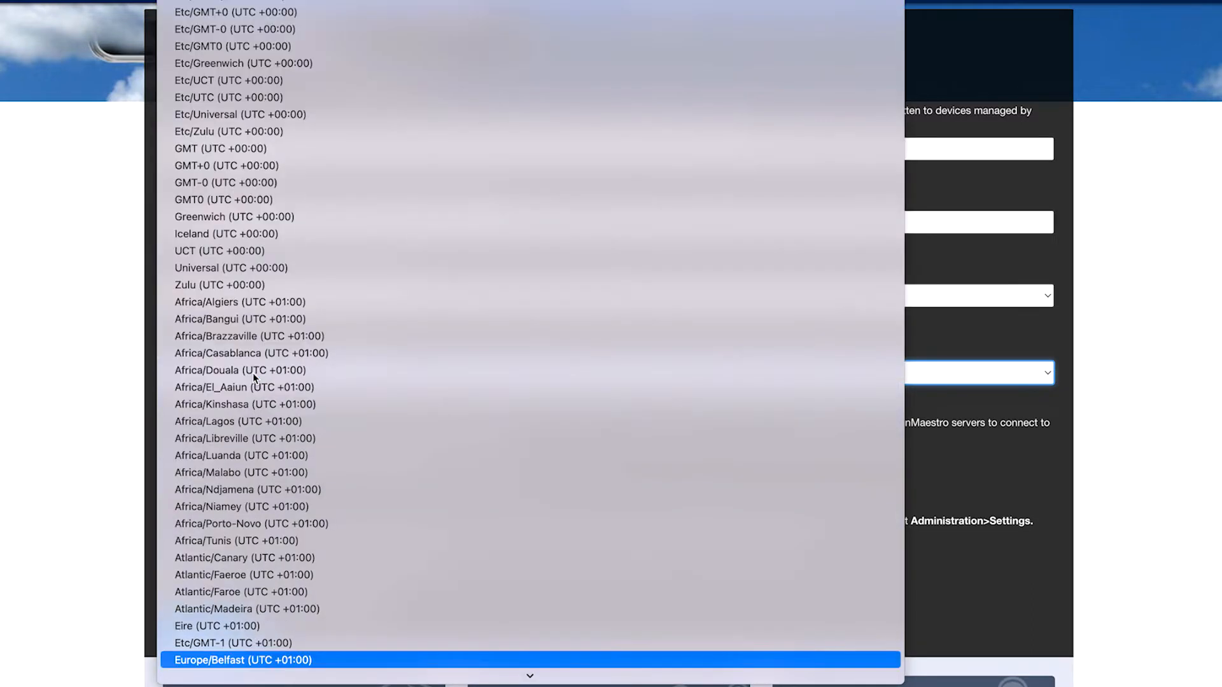
scroll(down, 3)
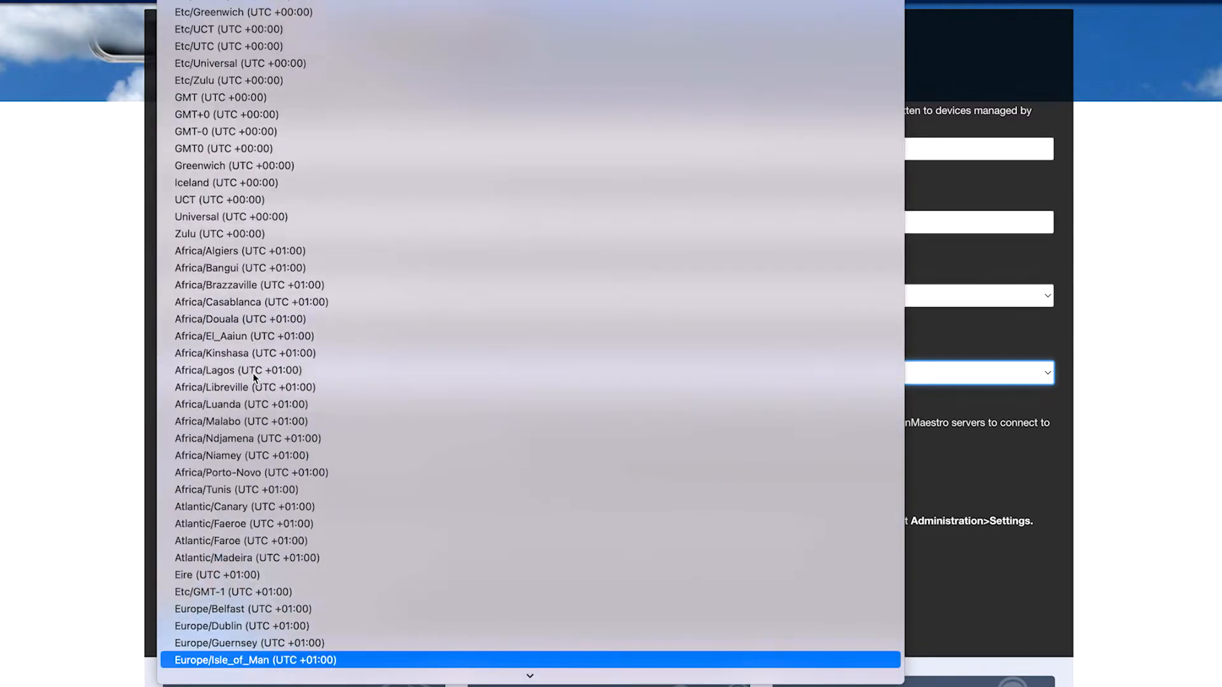
scroll(down, 3)
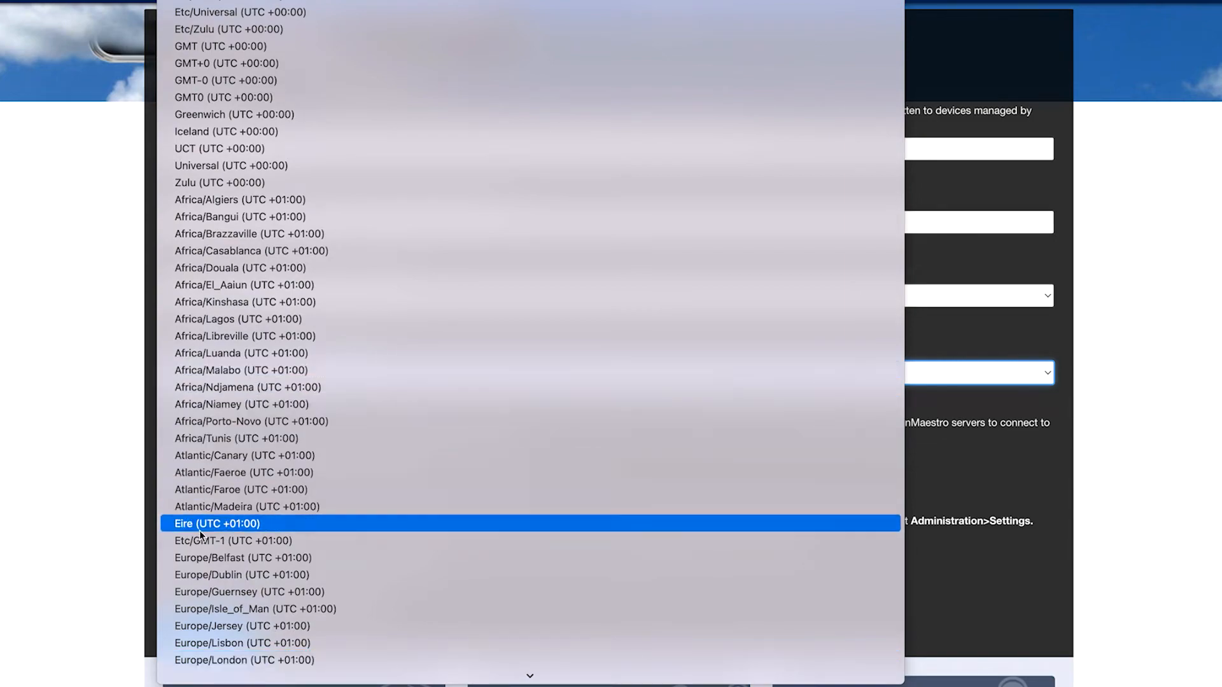
click(244, 660)
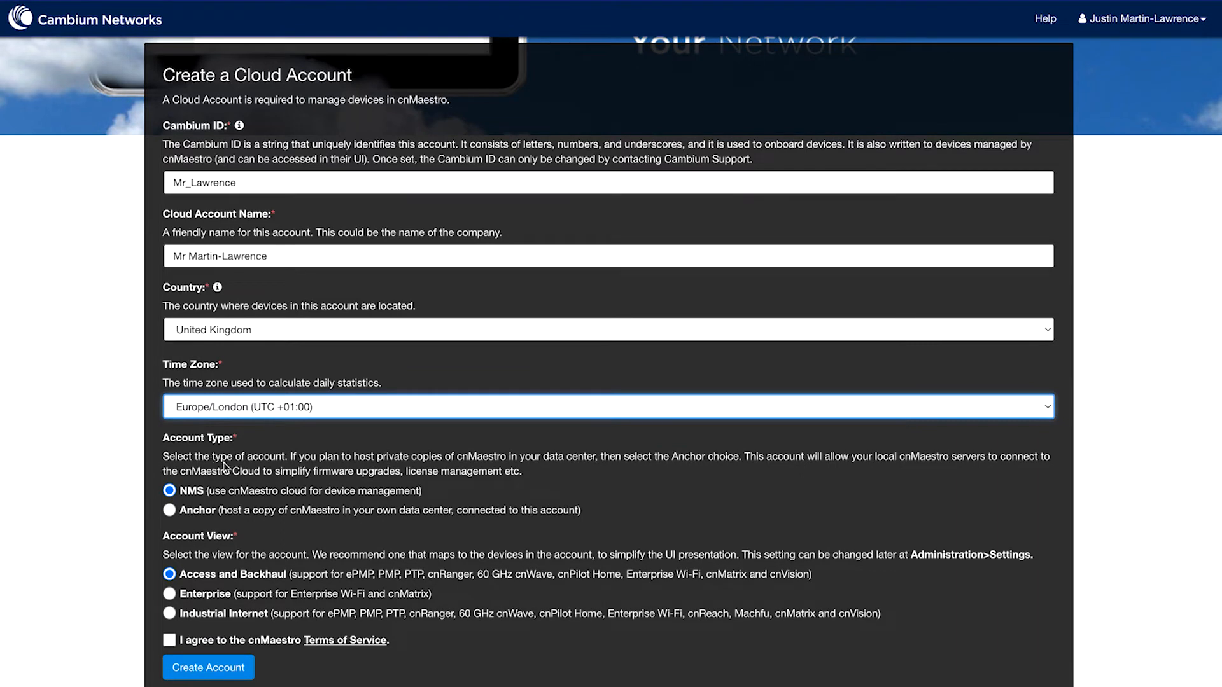
mouse_move(249, 503)
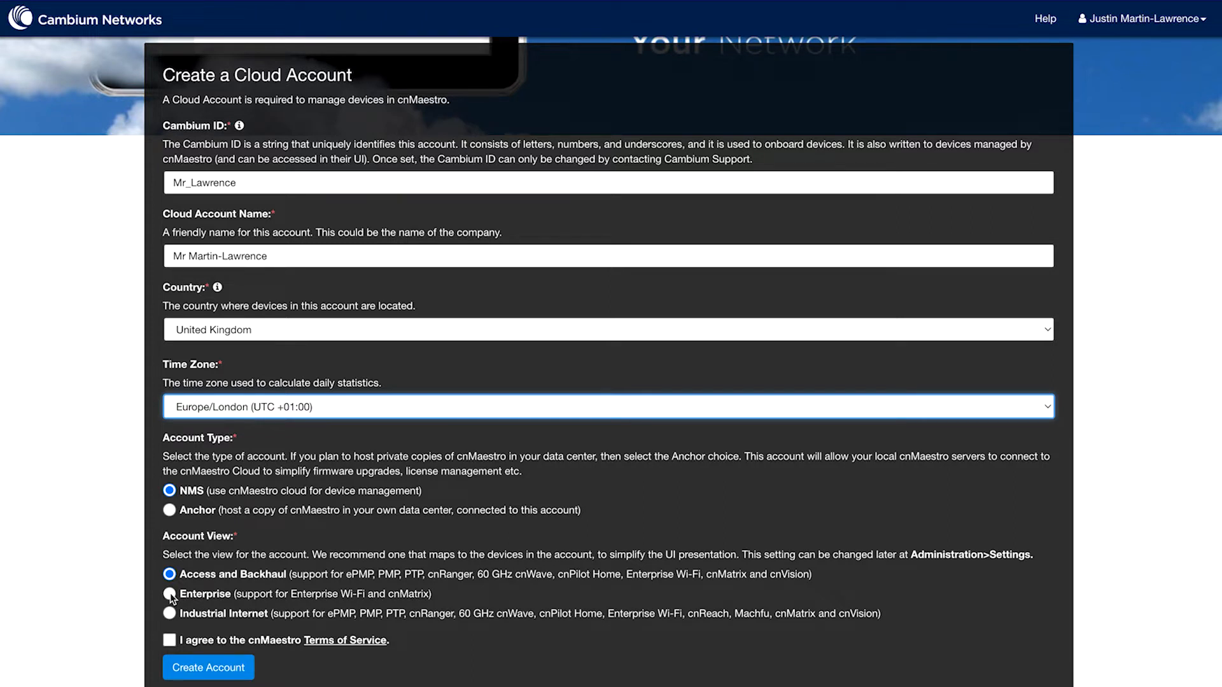
Choose the Enterprise view, accept the Terms of Service and create the Cloud Account.
click(169, 594)
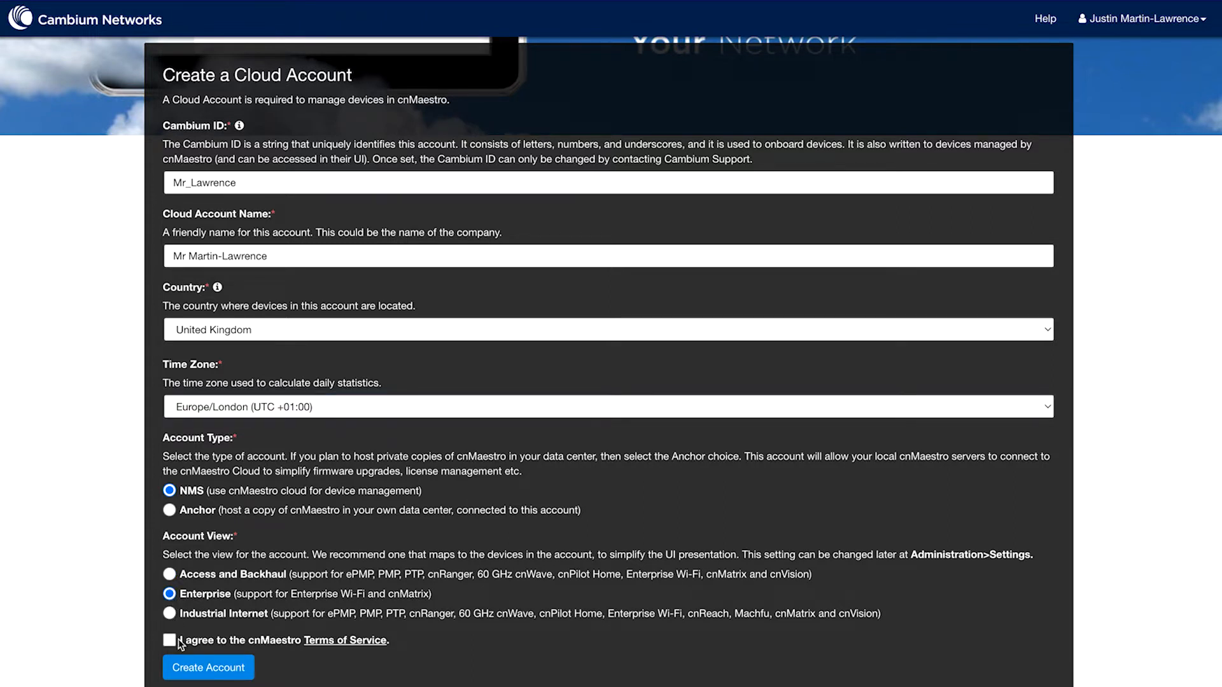
click(169, 640)
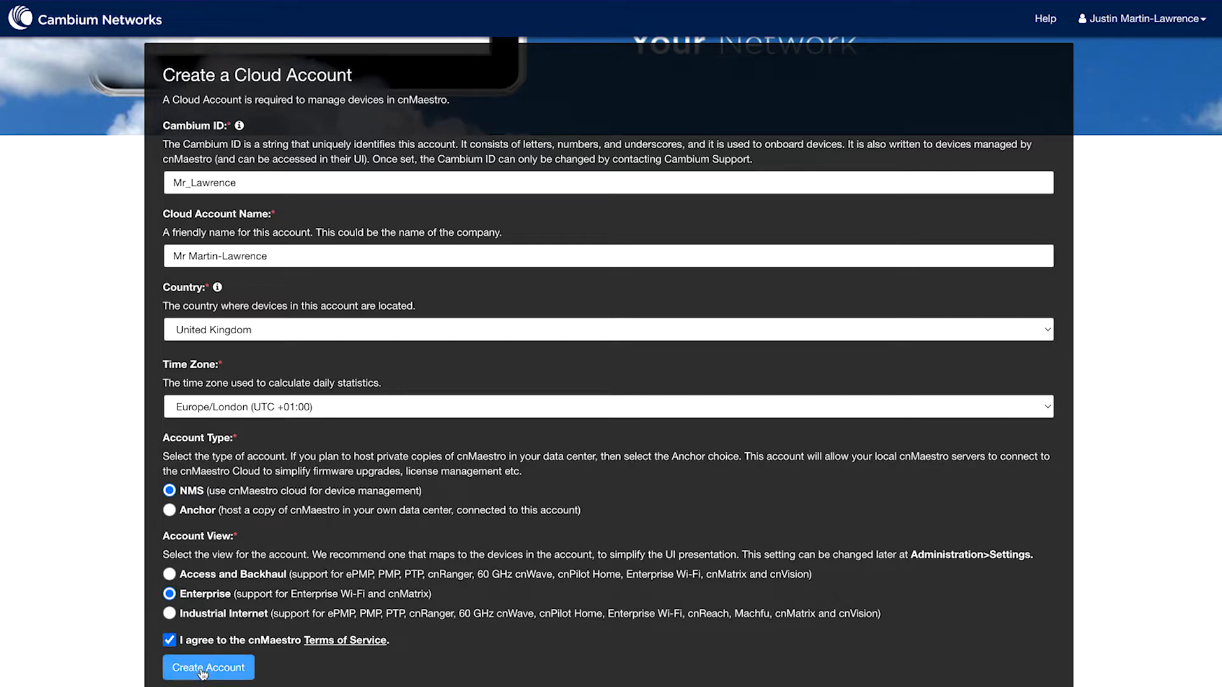
click(208, 668)
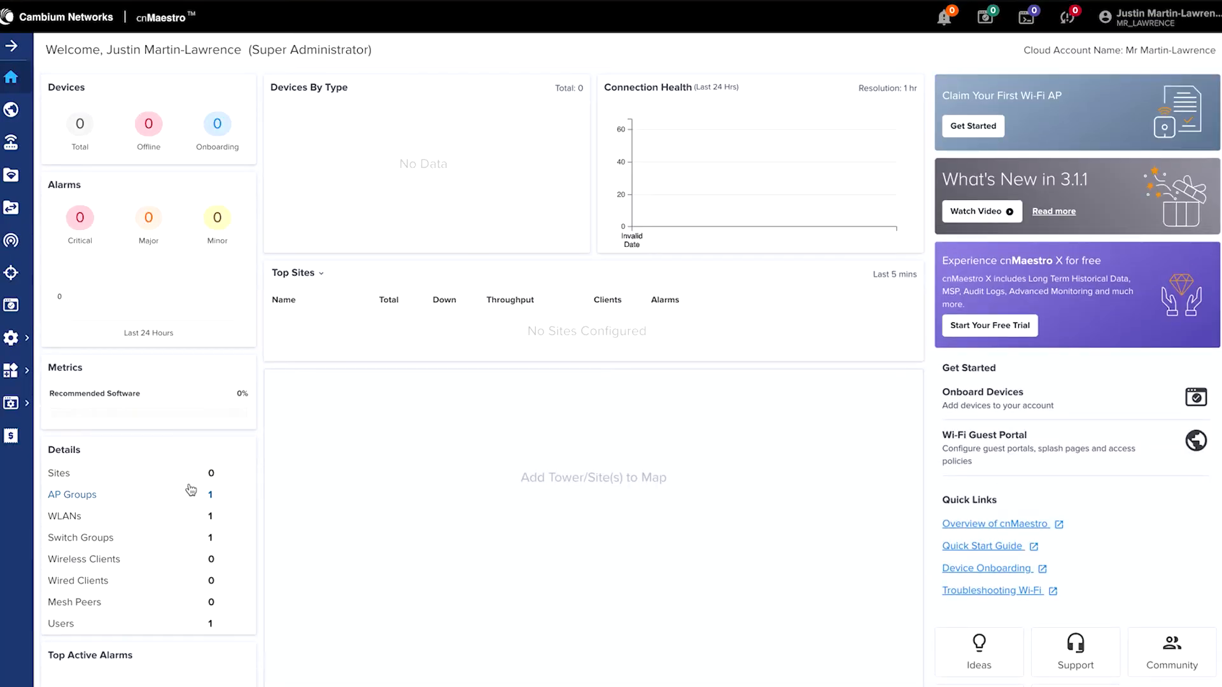
mouse_move(1205, 42)
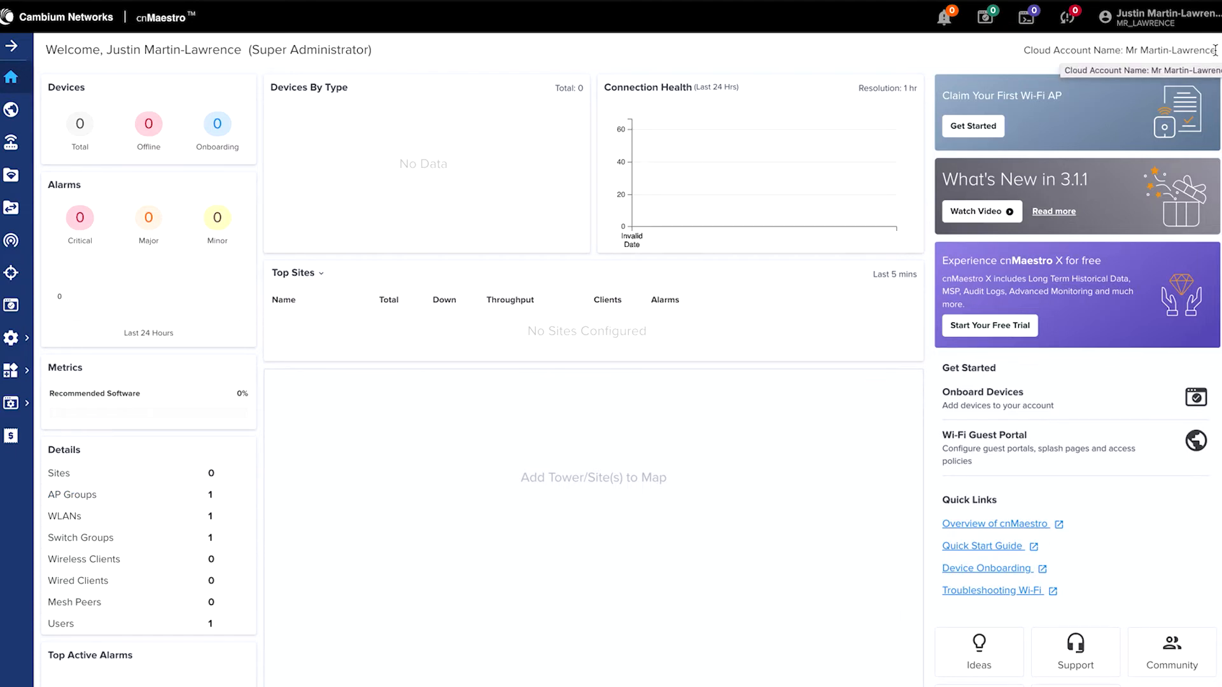
mouse_move(1164, 49)
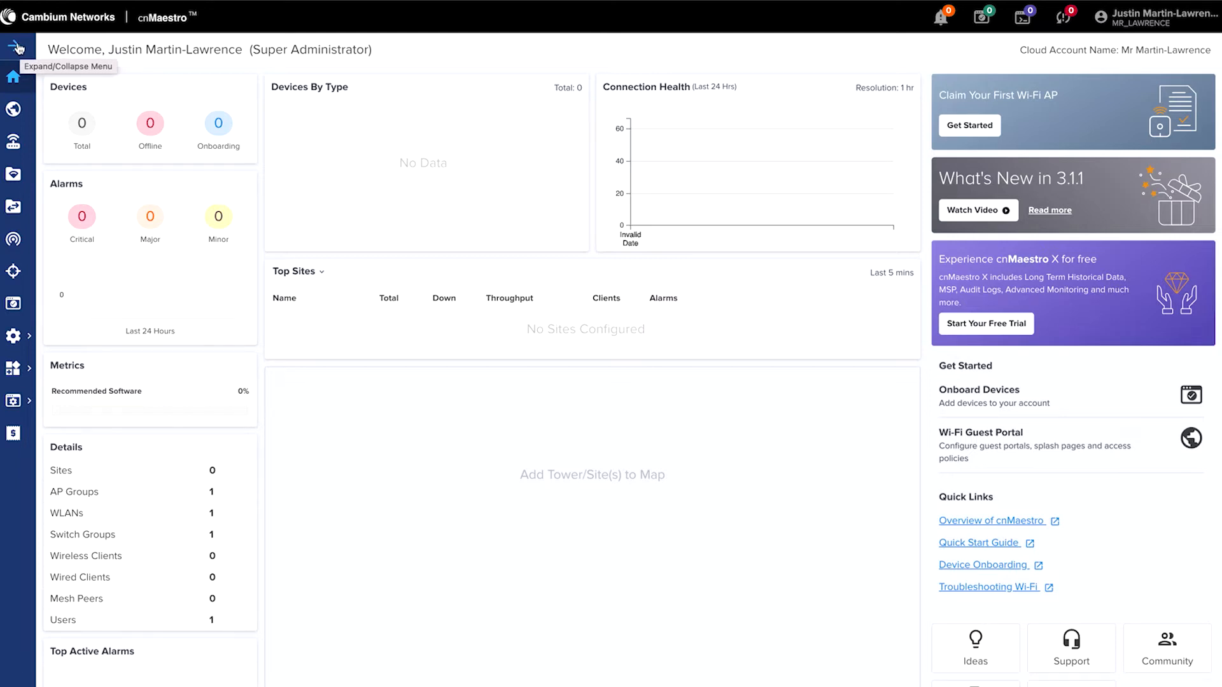
Expand the sidebar menu and go to the WLANs list showing Default Enterprise.
click(17, 49)
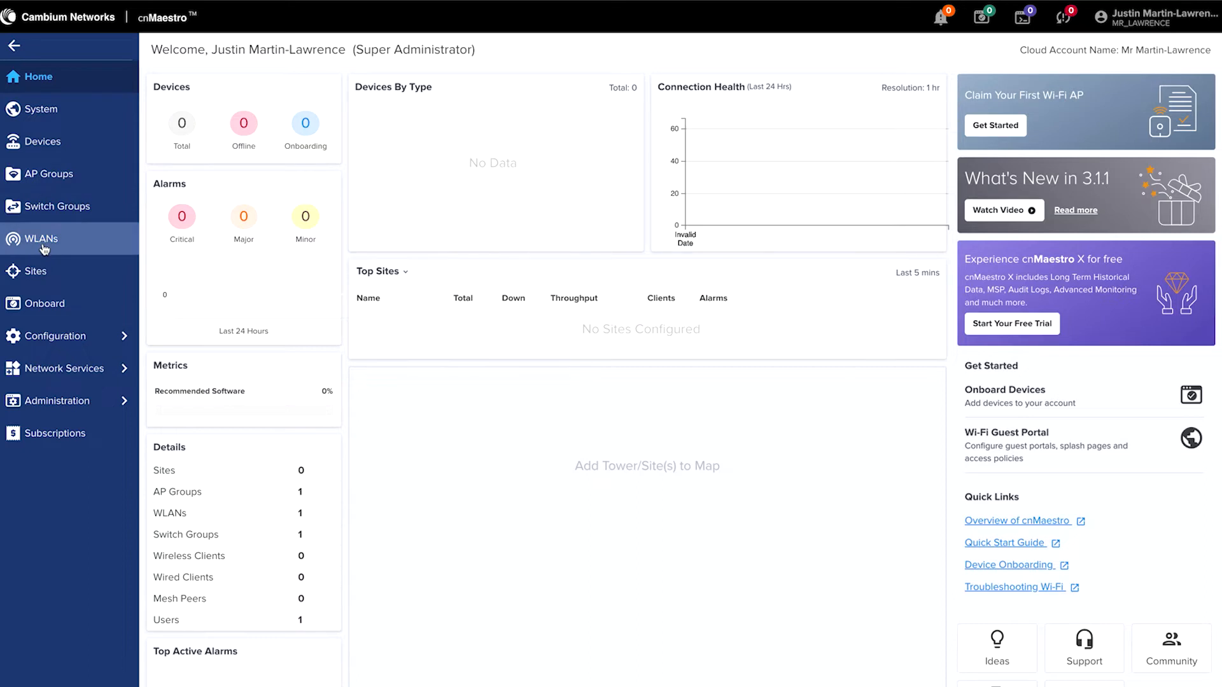
click(40, 238)
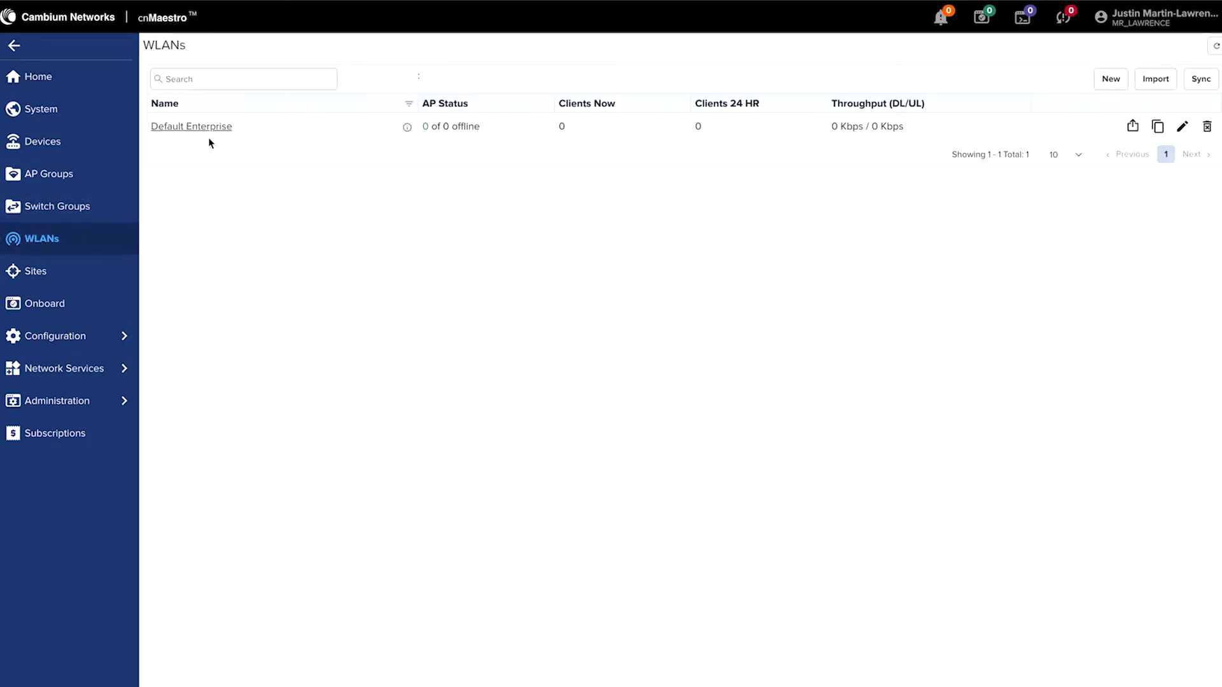
mouse_move(191, 126)
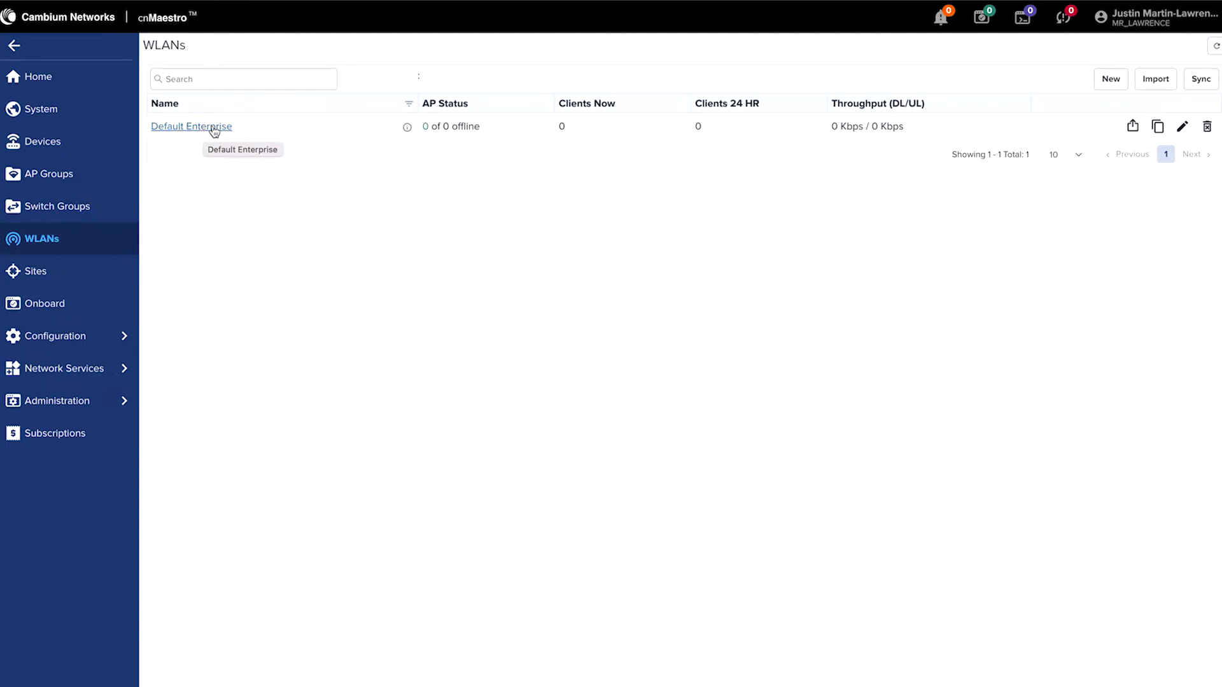
mouse_move(261, 142)
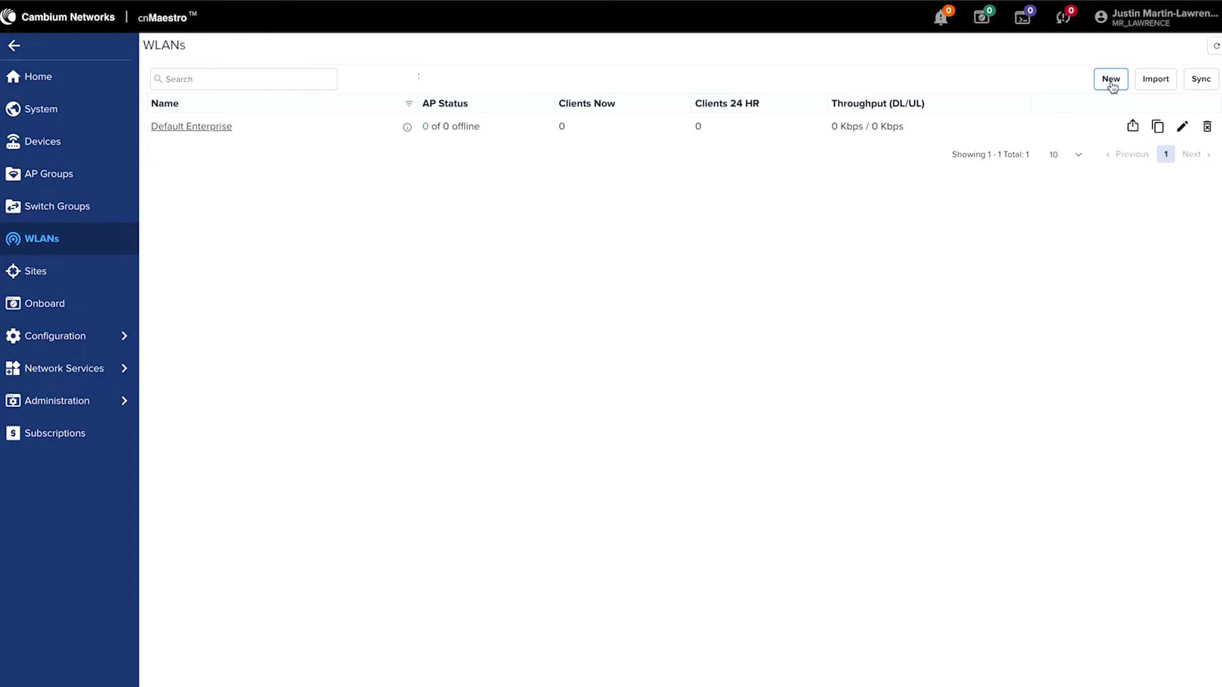
Create a new WLAN named Home WiFi, which also fills its SSID as Home WiFi.
click(1110, 78)
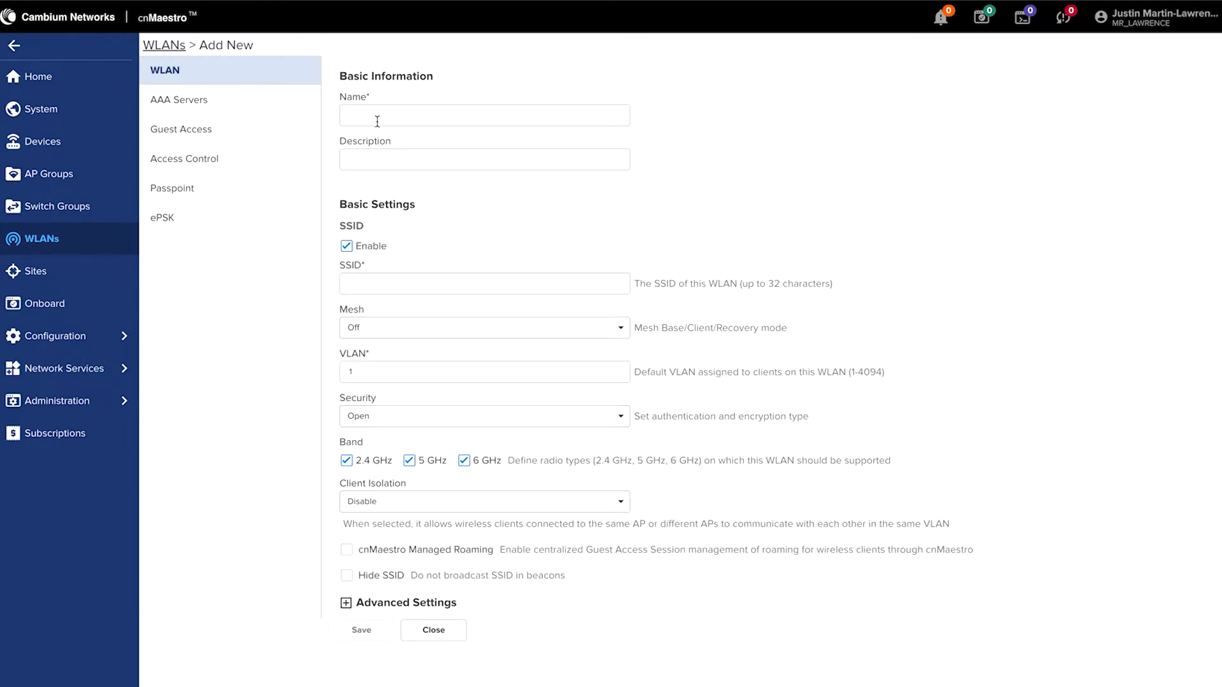
click(484, 115)
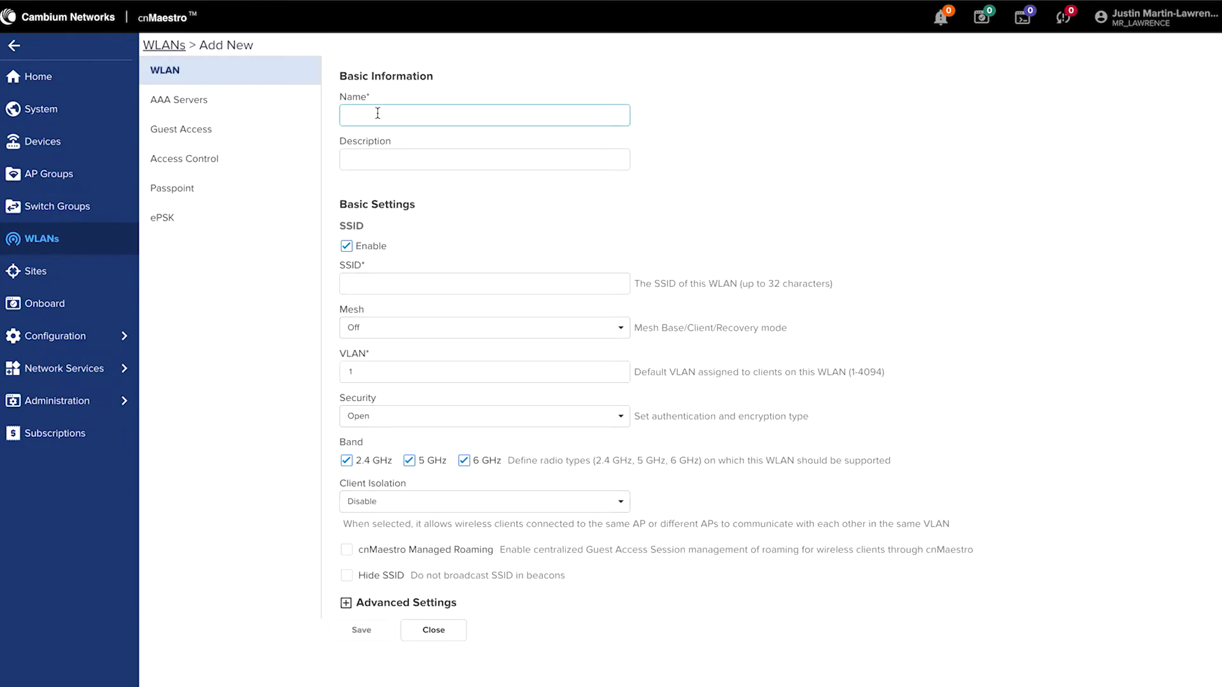
text(Home WiFi)
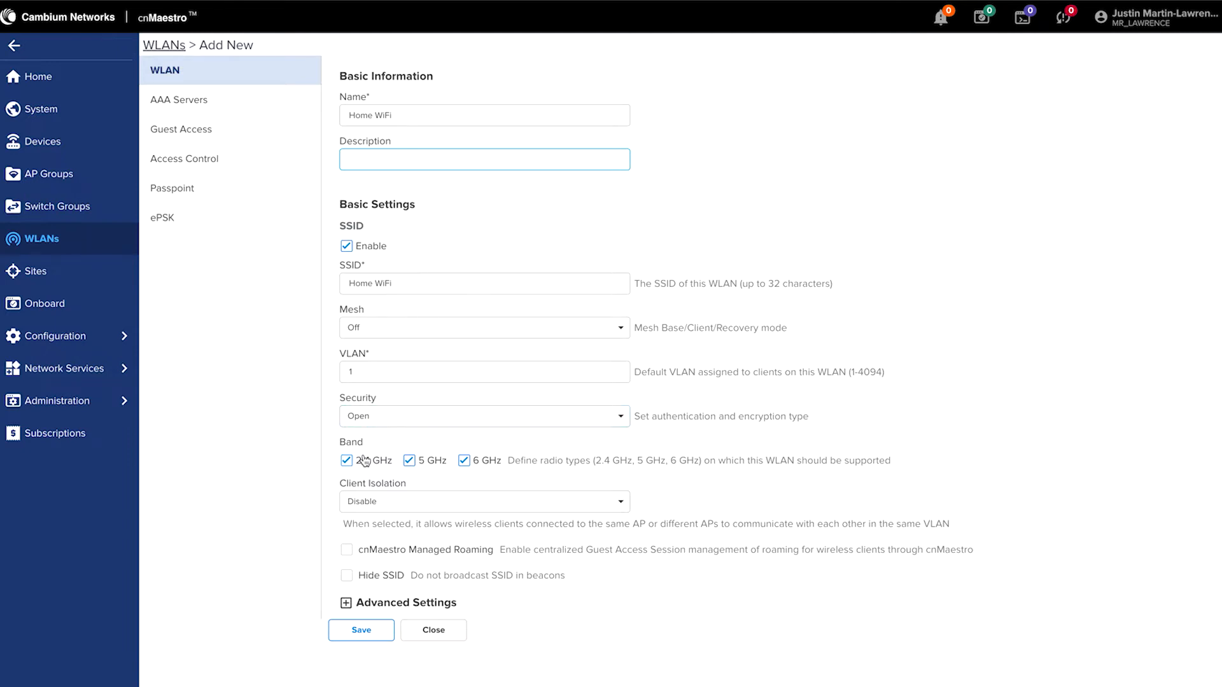
mouse_move(446, 270)
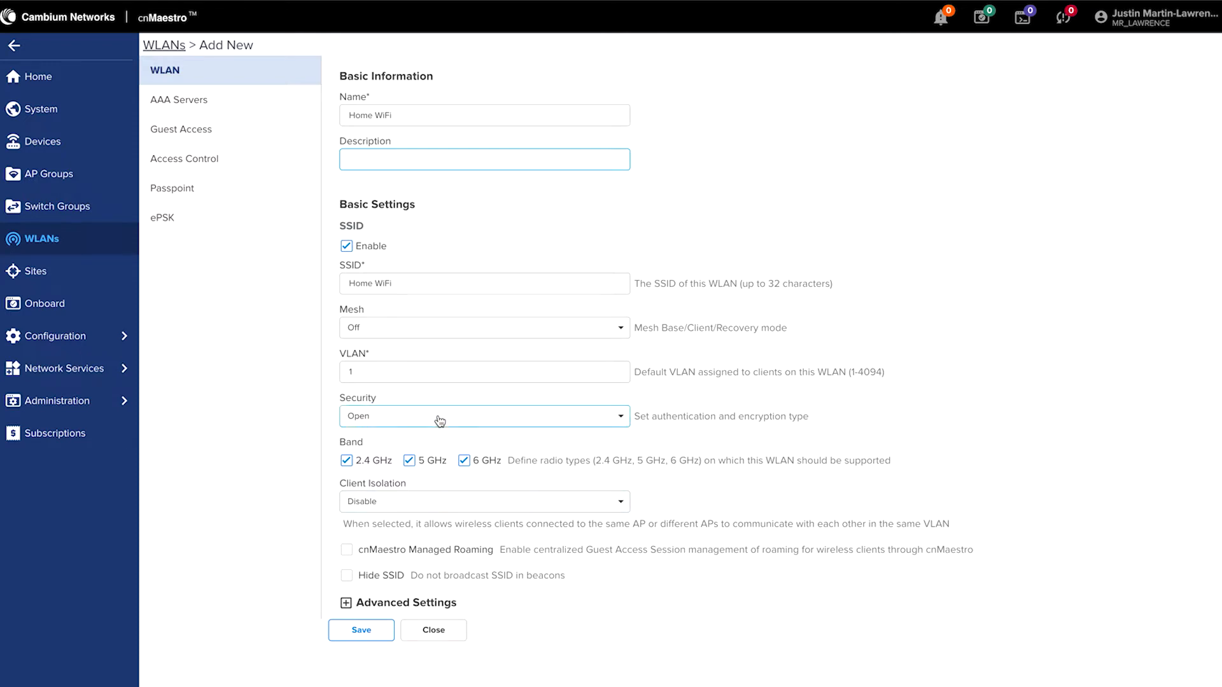
Set Home WiFi security to WPA2/WPA3 Pre-Shared Keys and enter its passphrase.
click(483, 415)
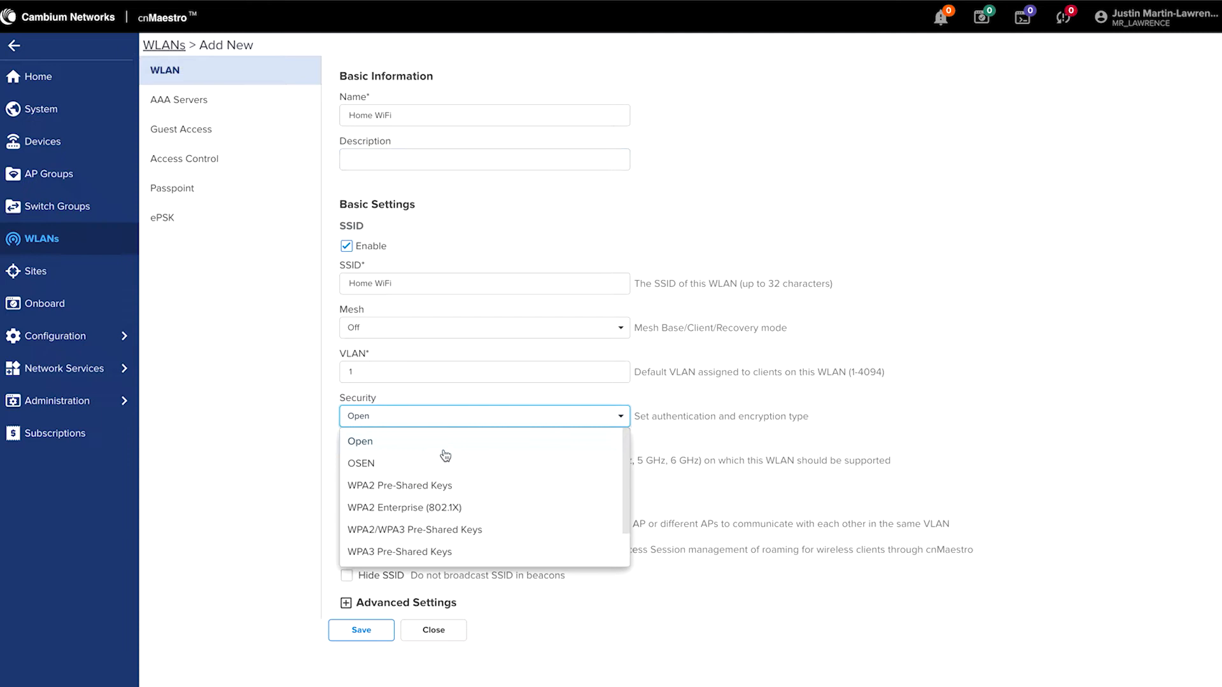
click(415, 530)
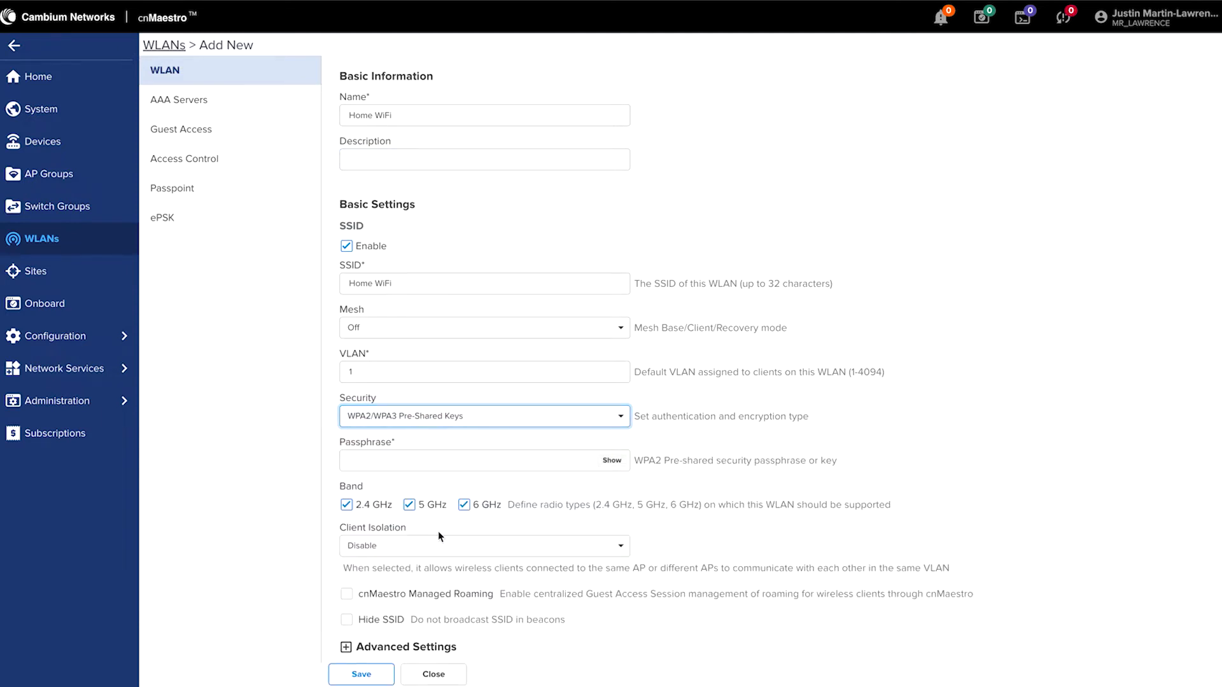
click(483, 461)
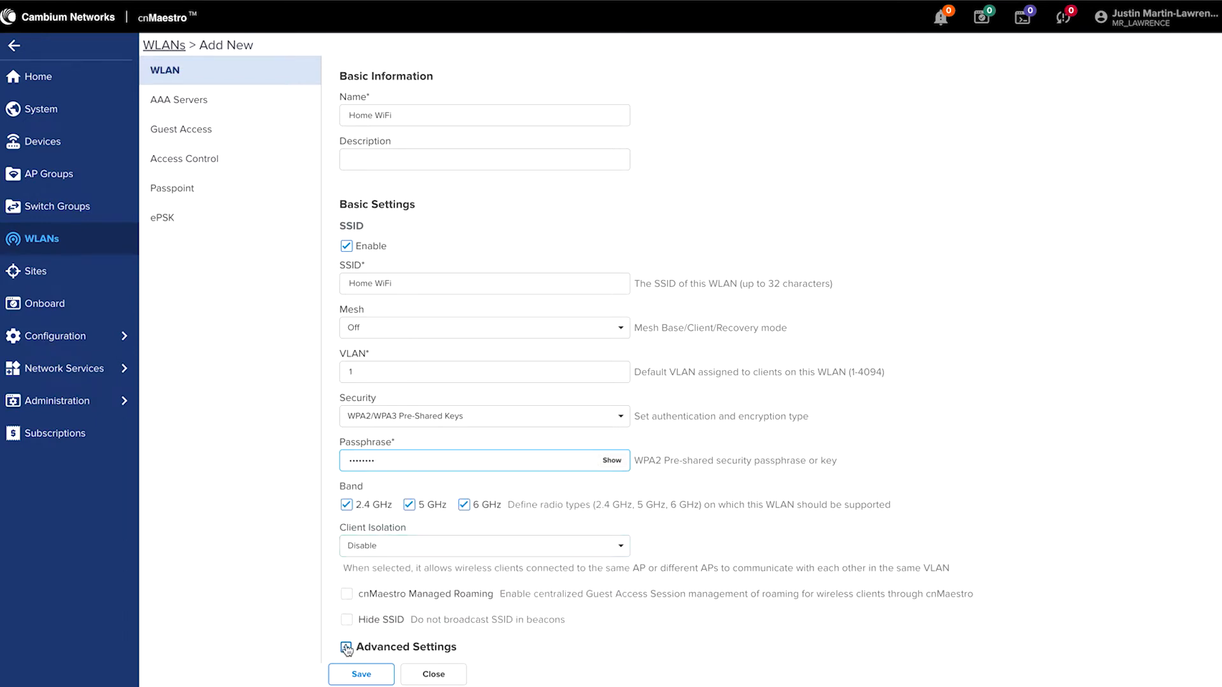
In Advanced Settings enable 802.11r fast roaming, Over-the-DS and RRM (802.11k).
click(344, 646)
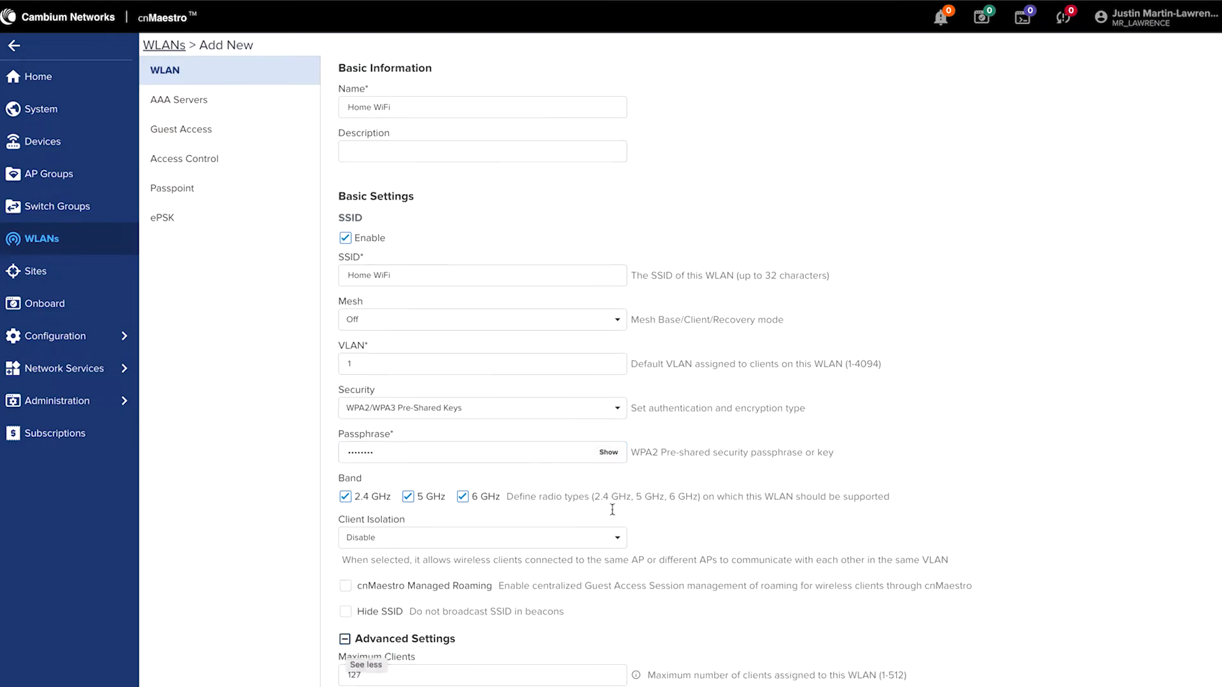
scroll(down, 3)
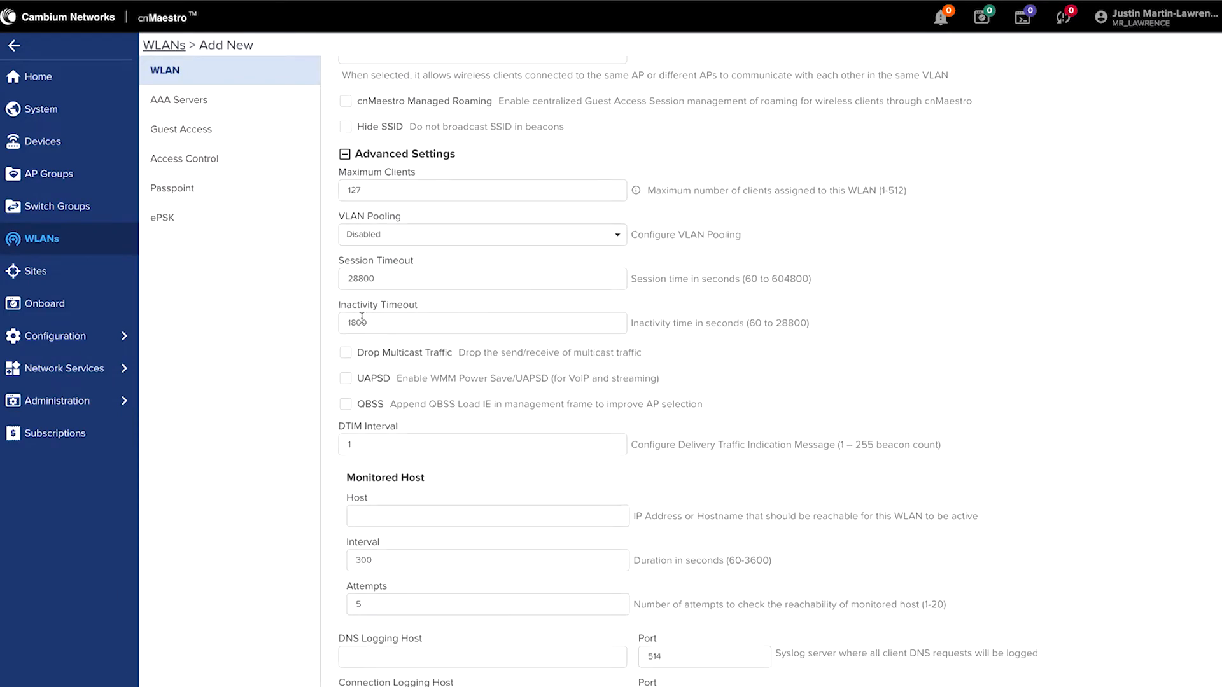
scroll(down, 3)
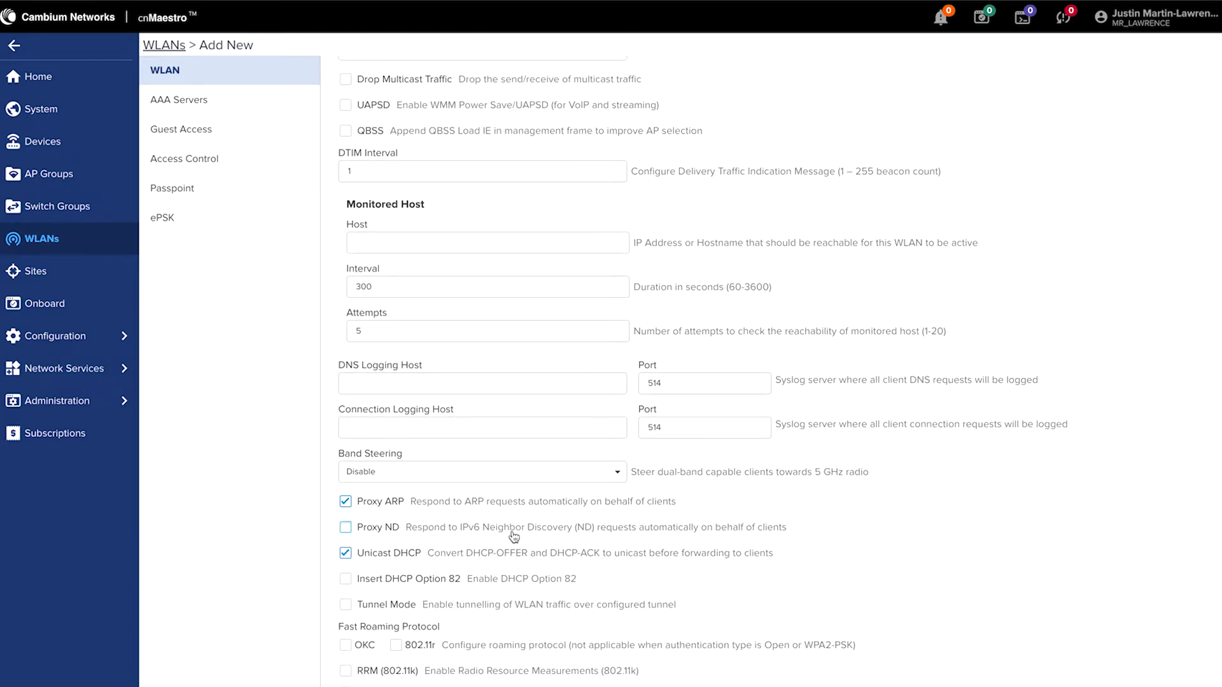
click(396, 520)
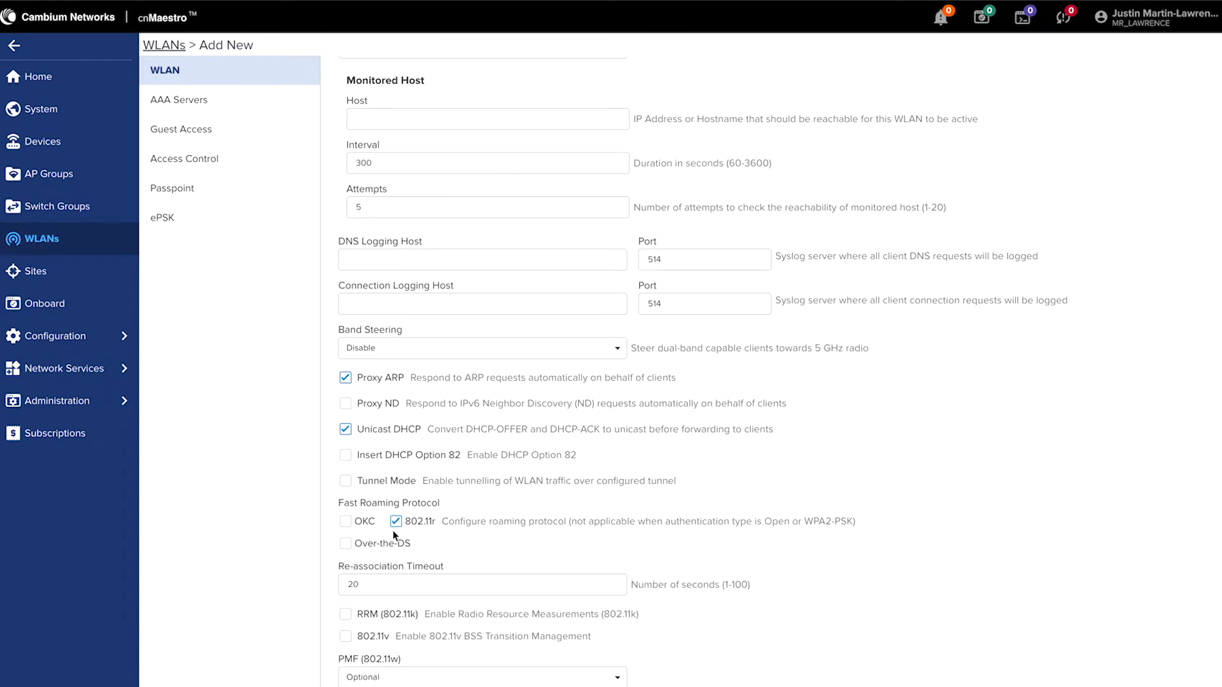
scroll(down, 3)
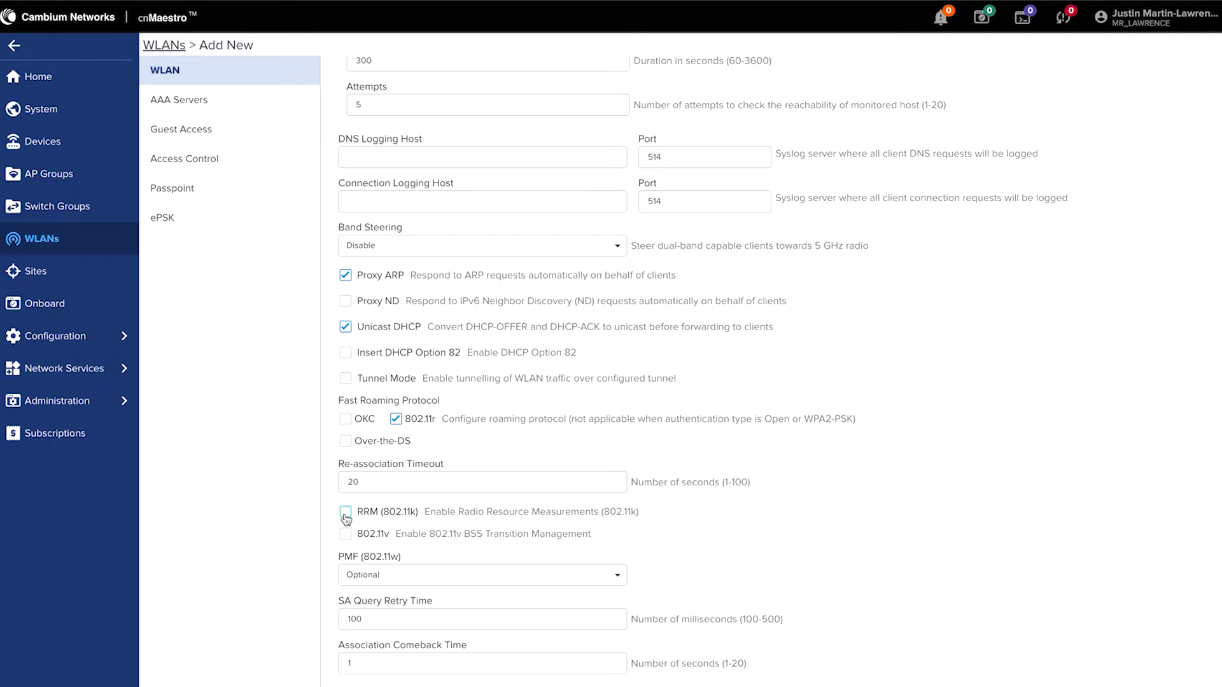
click(345, 534)
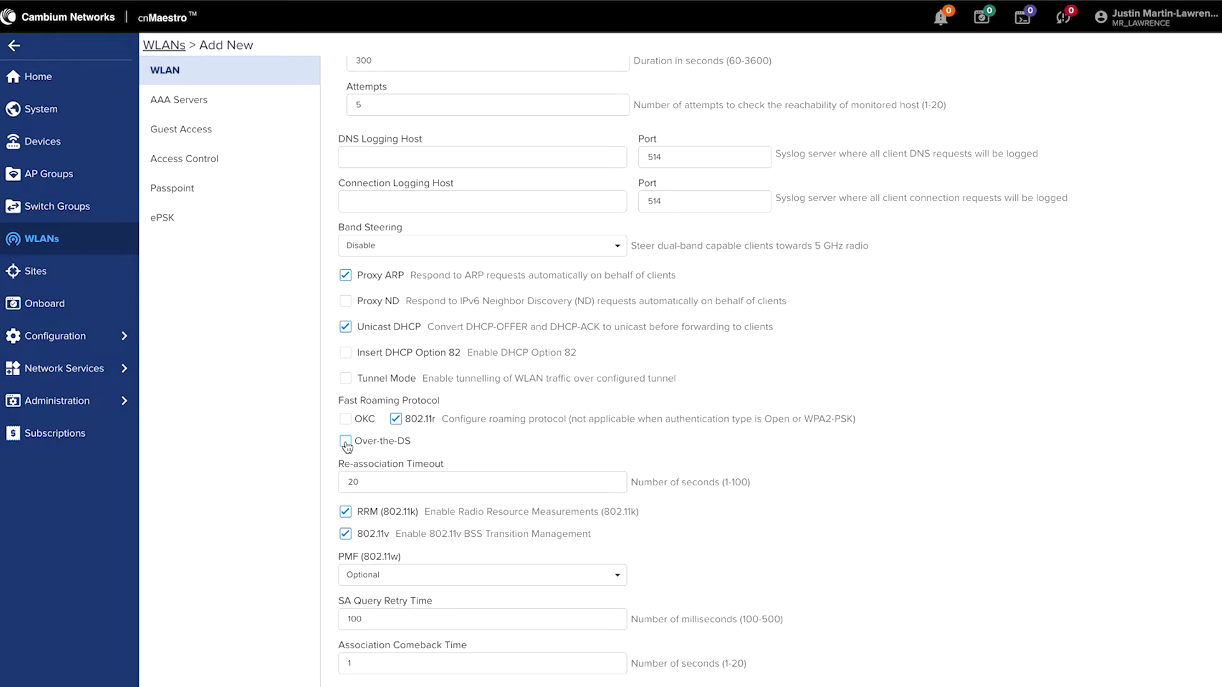
click(344, 442)
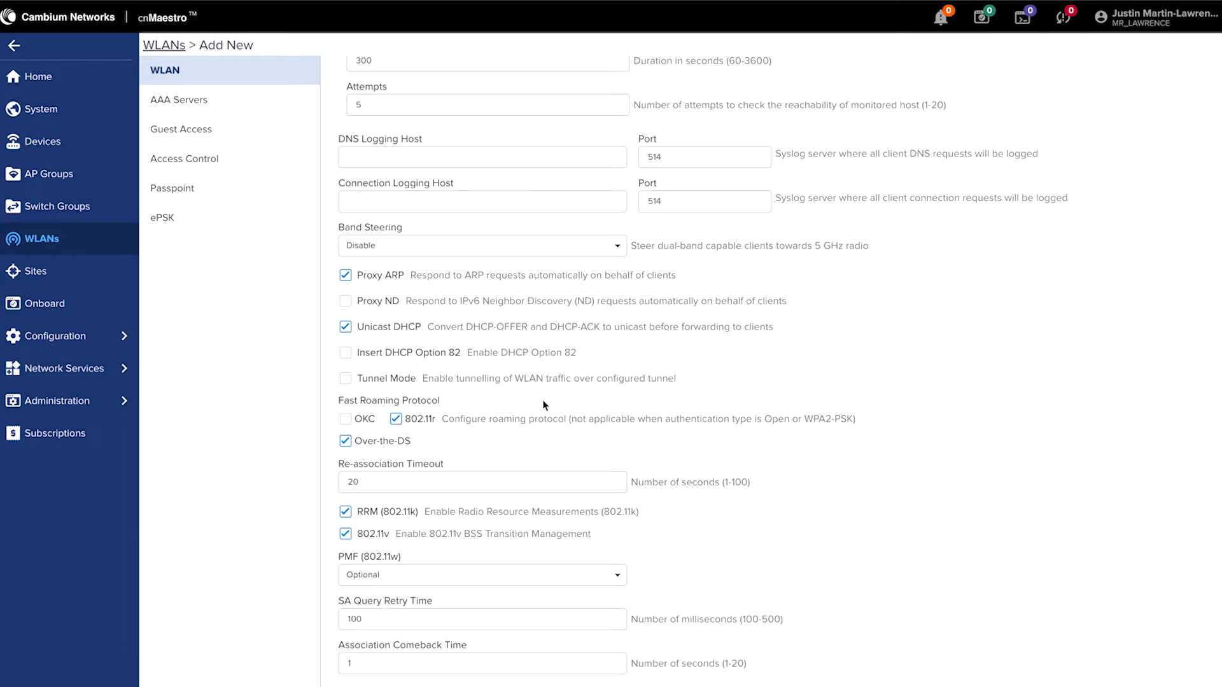
Save the Home WiFi WLAN so it appears in the WLAN list beside Default Enterprise.
scroll(down, 3)
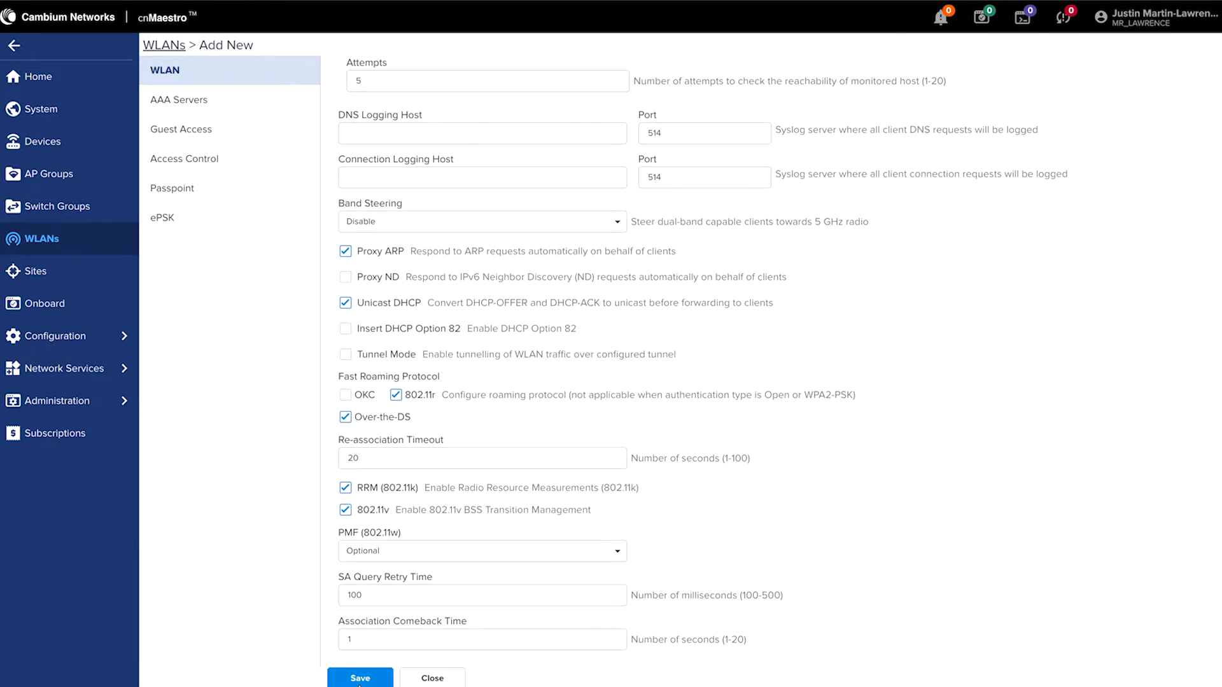
click(358, 679)
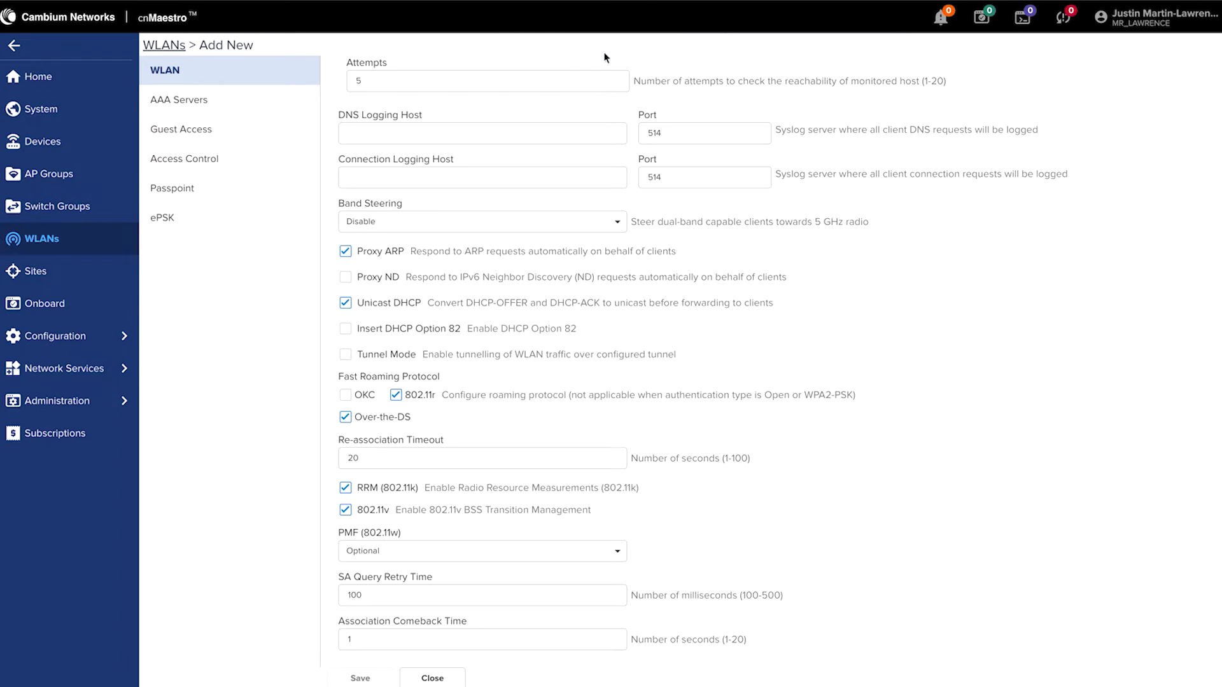
click(431, 678)
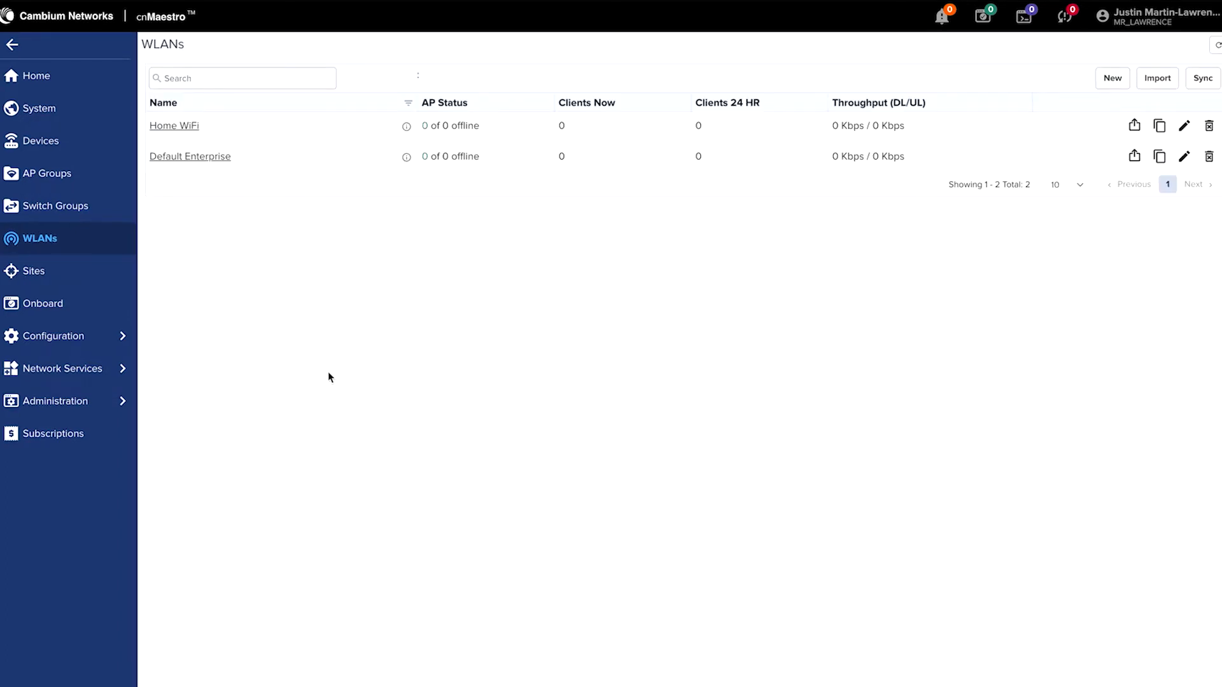
Go to the AP Groups list and start a new AP group.
click(46, 173)
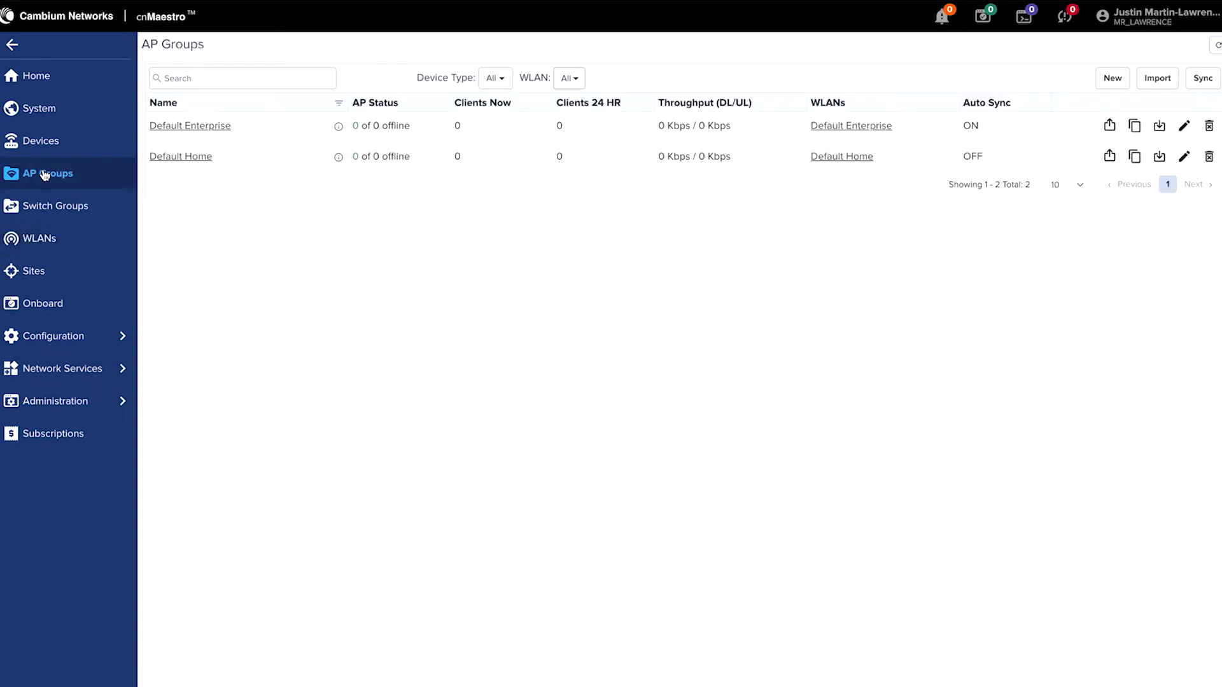
mouse_move(205, 144)
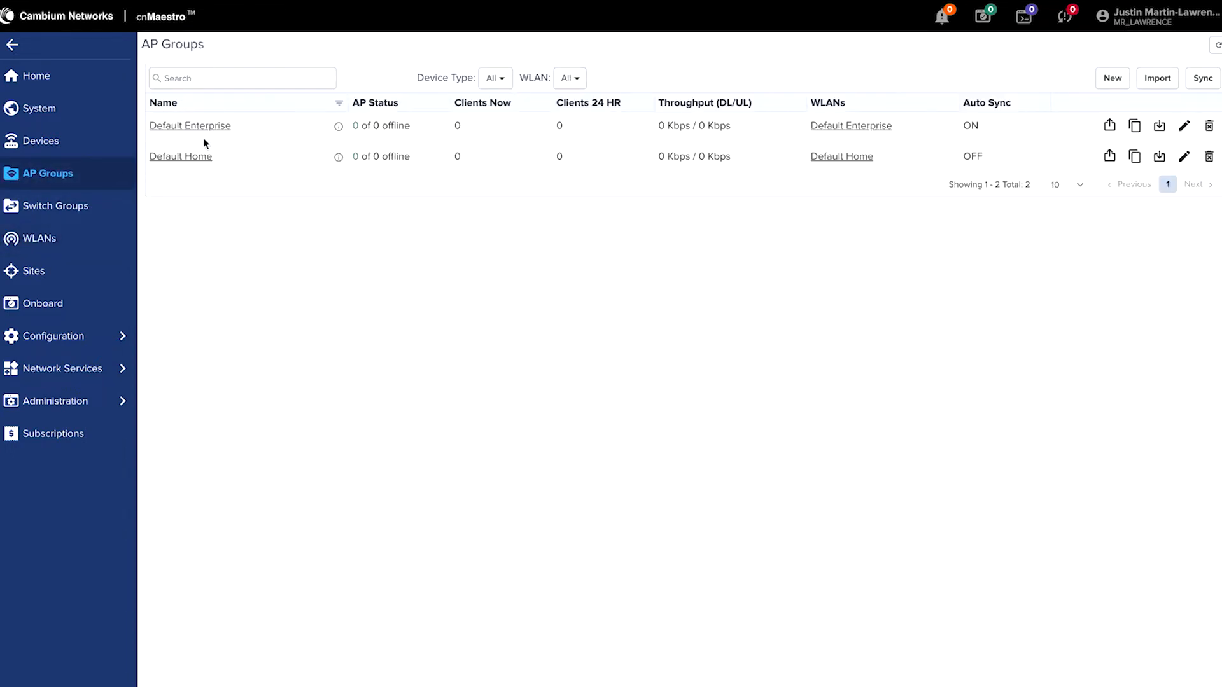
mouse_move(181, 174)
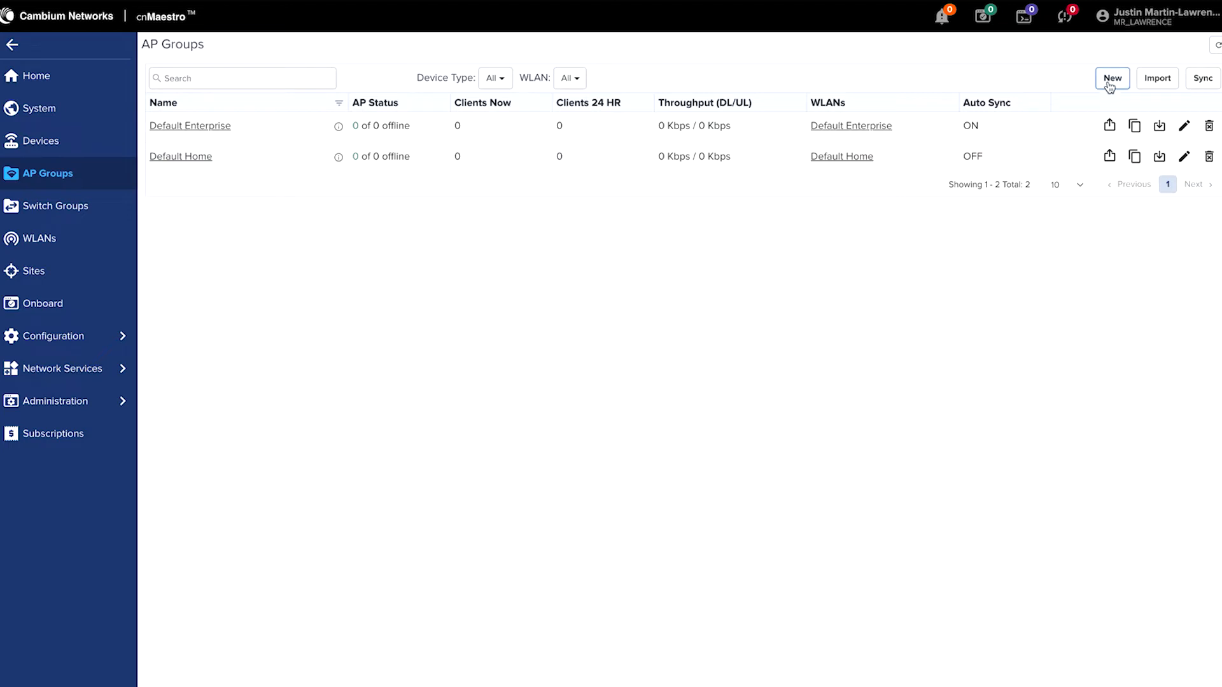
click(1112, 78)
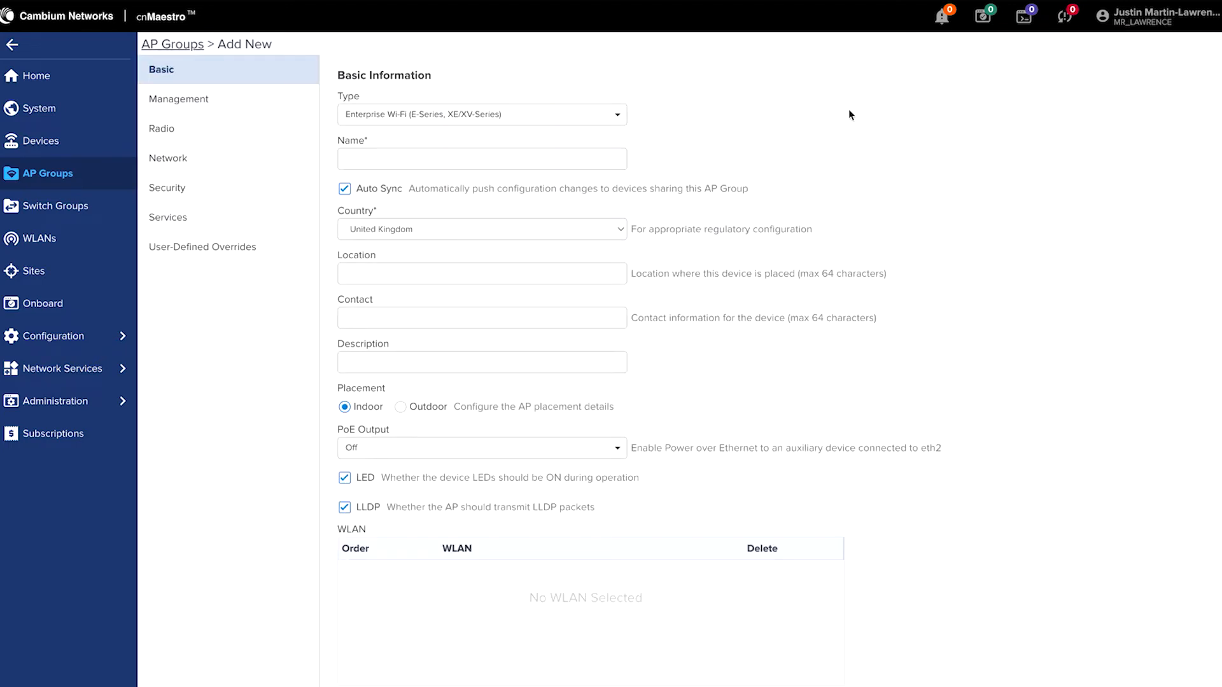
Name the AP group Home WiFi and attach the Home WiFi WLAN to it.
click(481, 159)
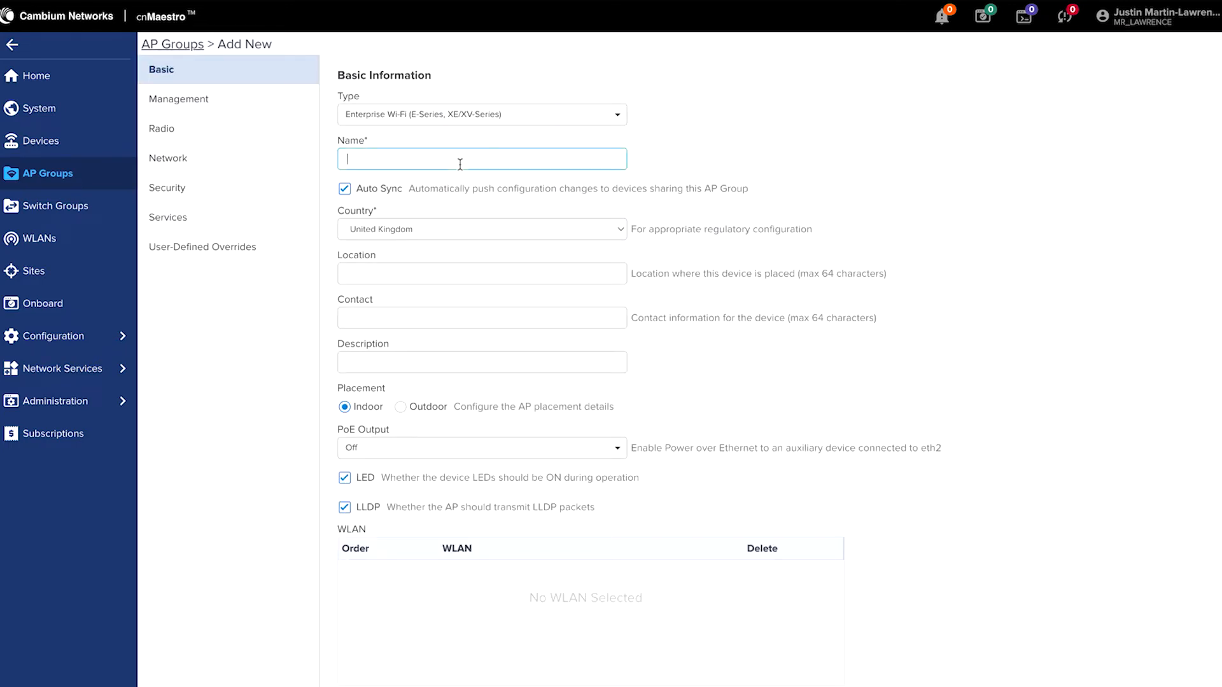
text(Home WiFi)
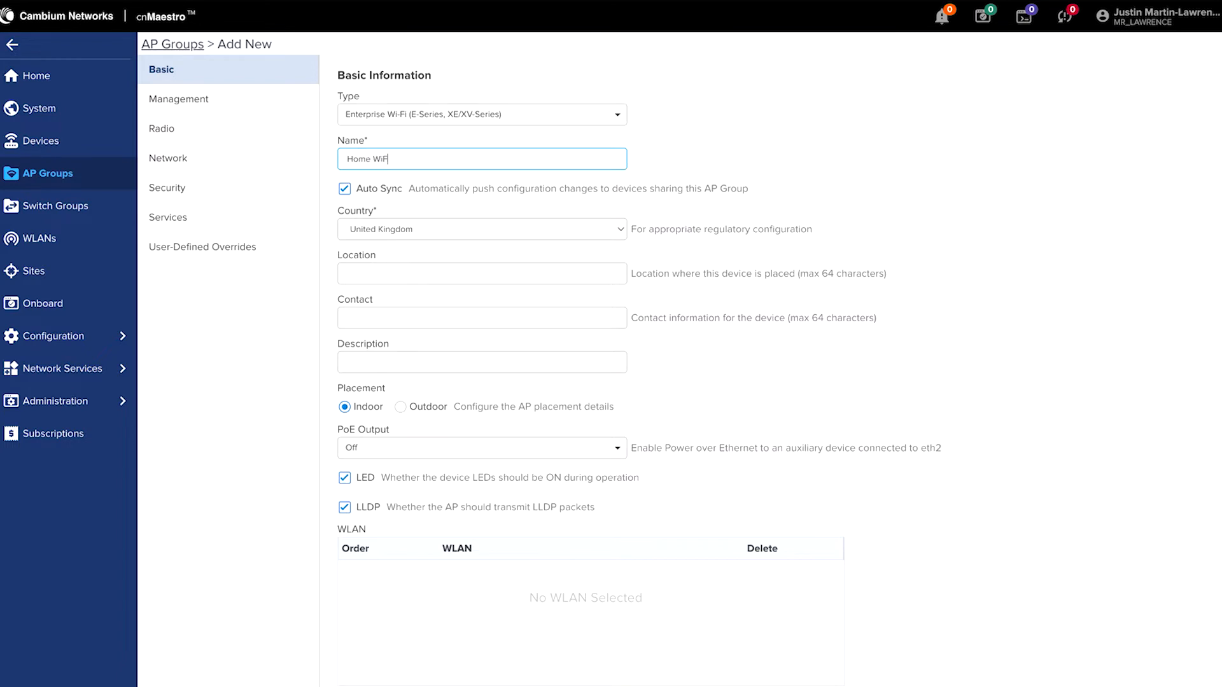
scroll(down, 3)
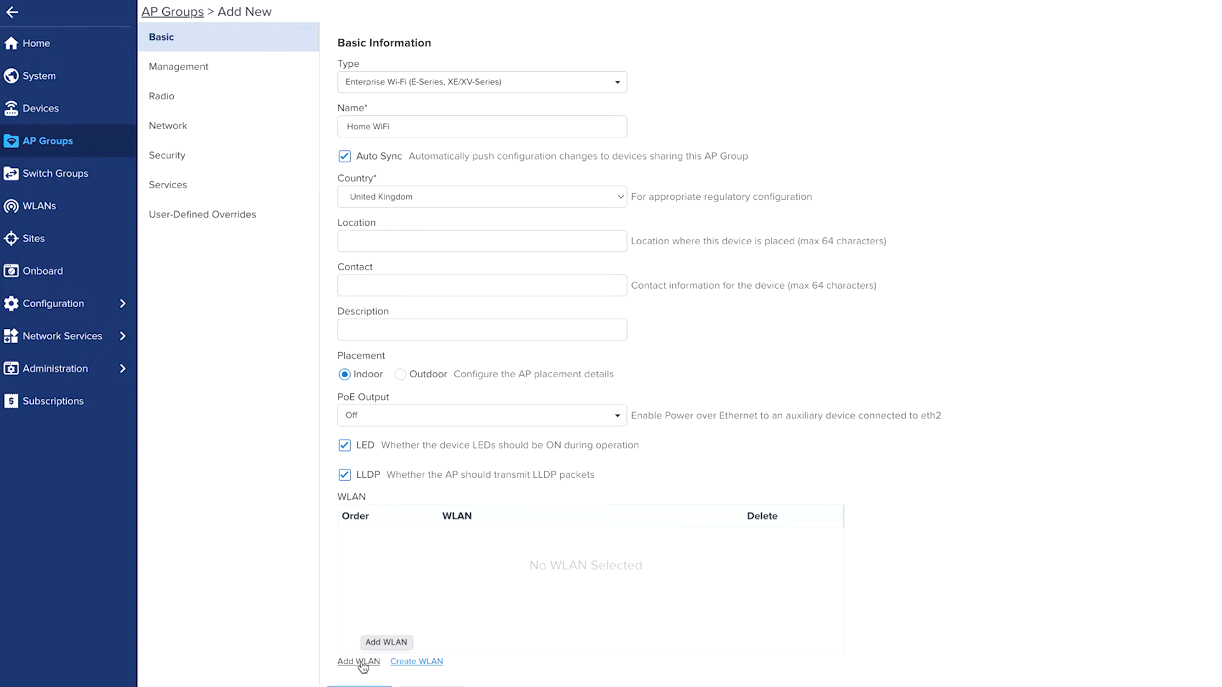
click(358, 662)
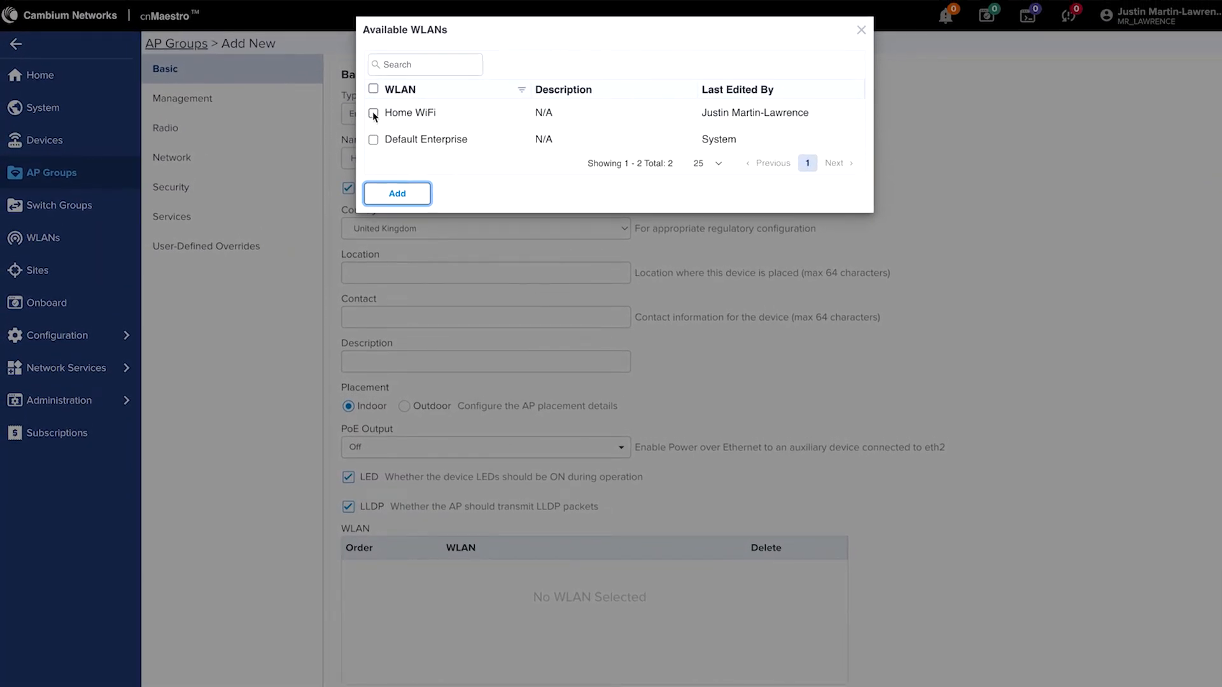
click(372, 112)
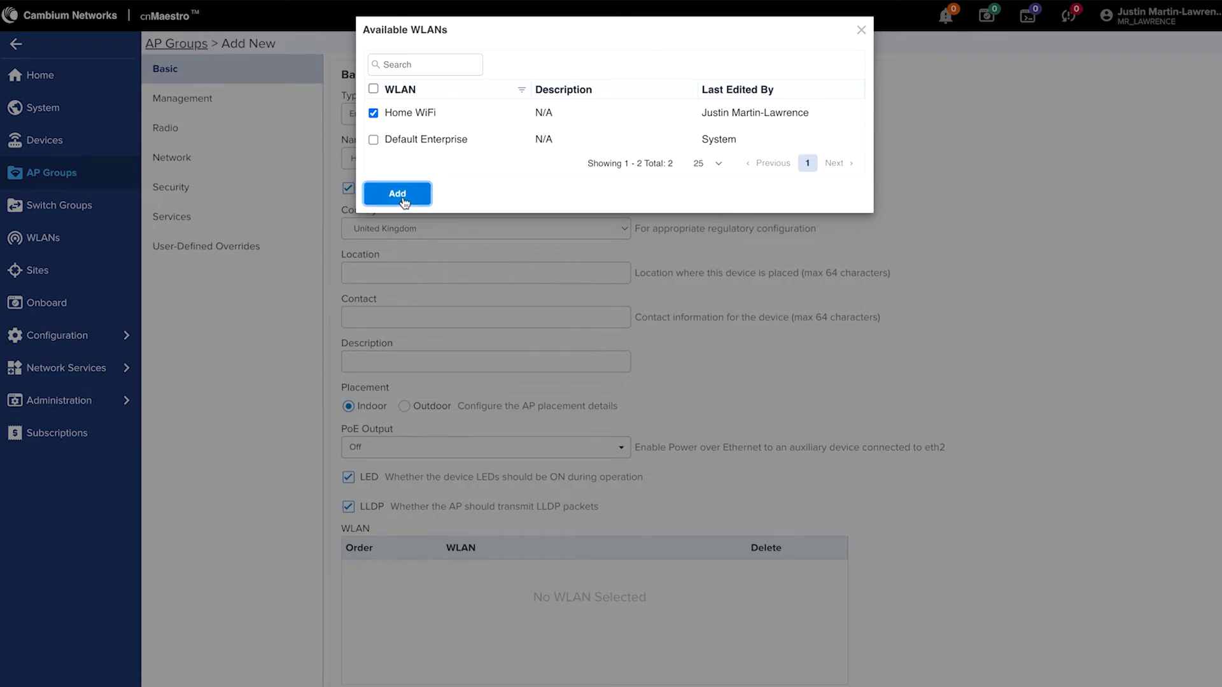
click(397, 193)
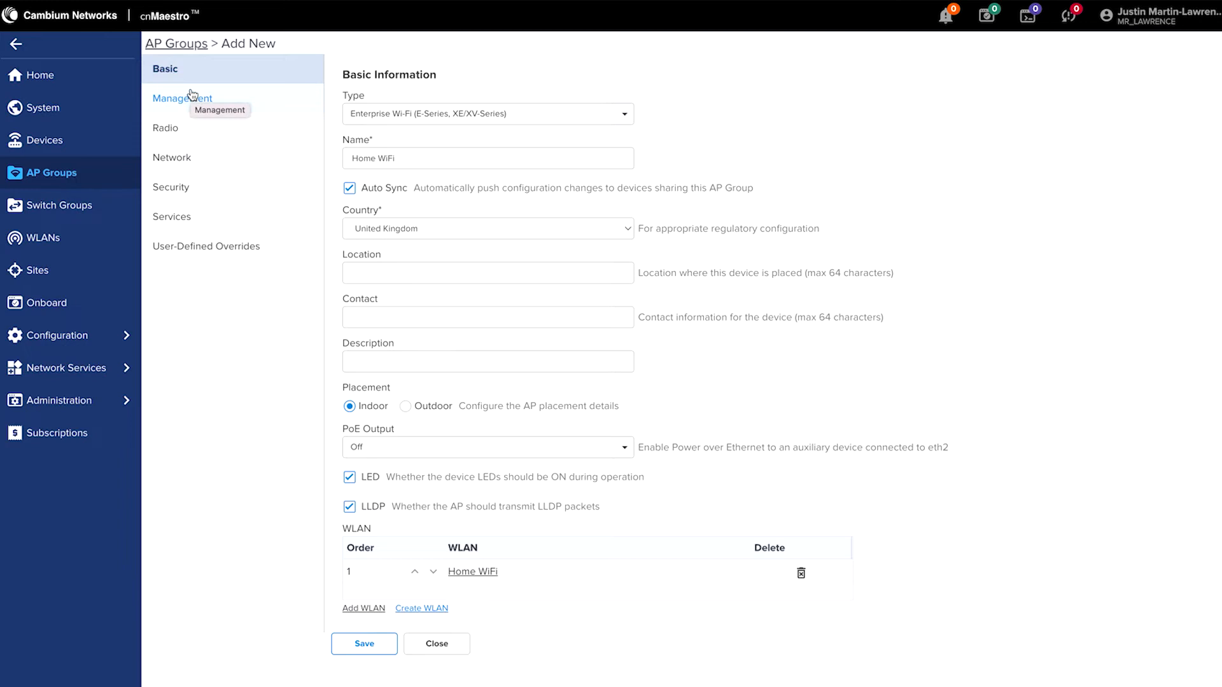
Save the new Home WiFi AP group from its Management section.
click(182, 98)
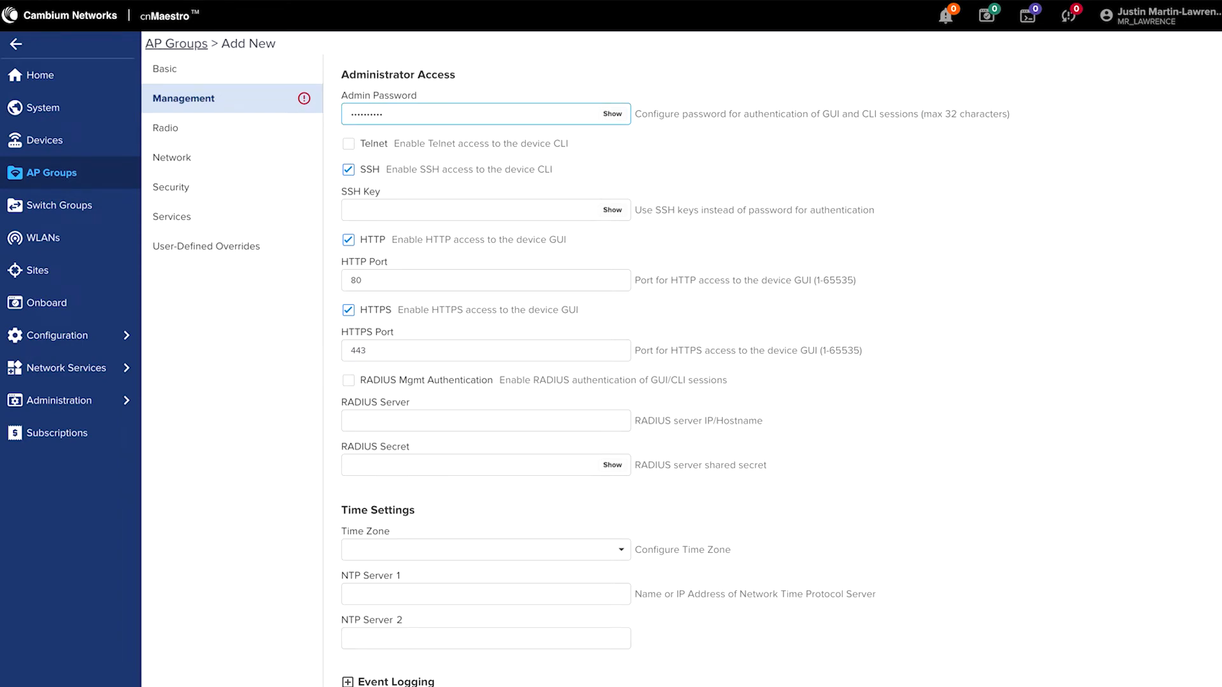
scroll(down, 3)
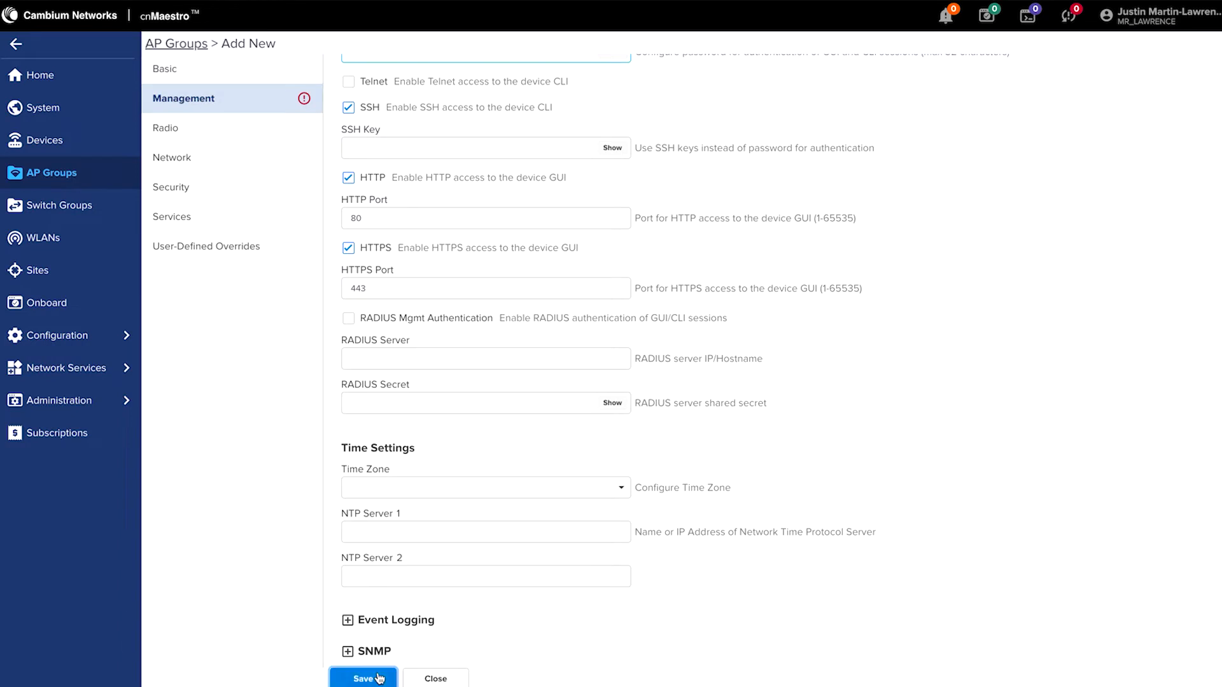
click(362, 677)
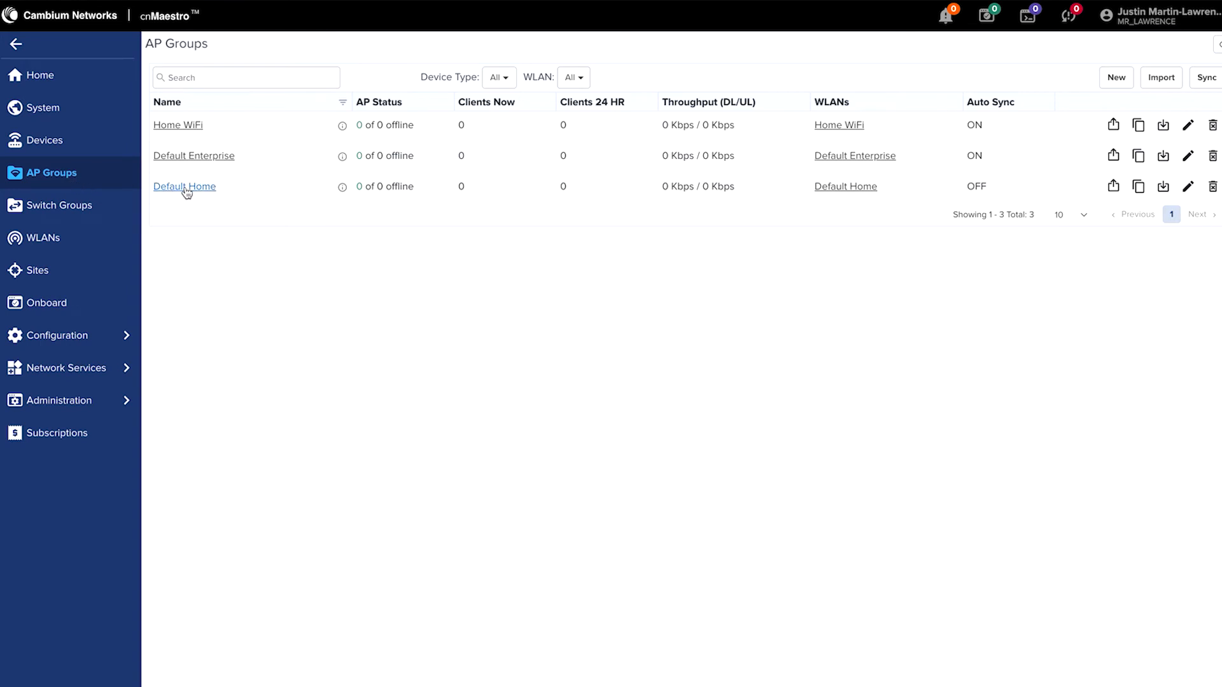
View the Home WiFi group's empty APs list and start claiming new access points.
click(177, 125)
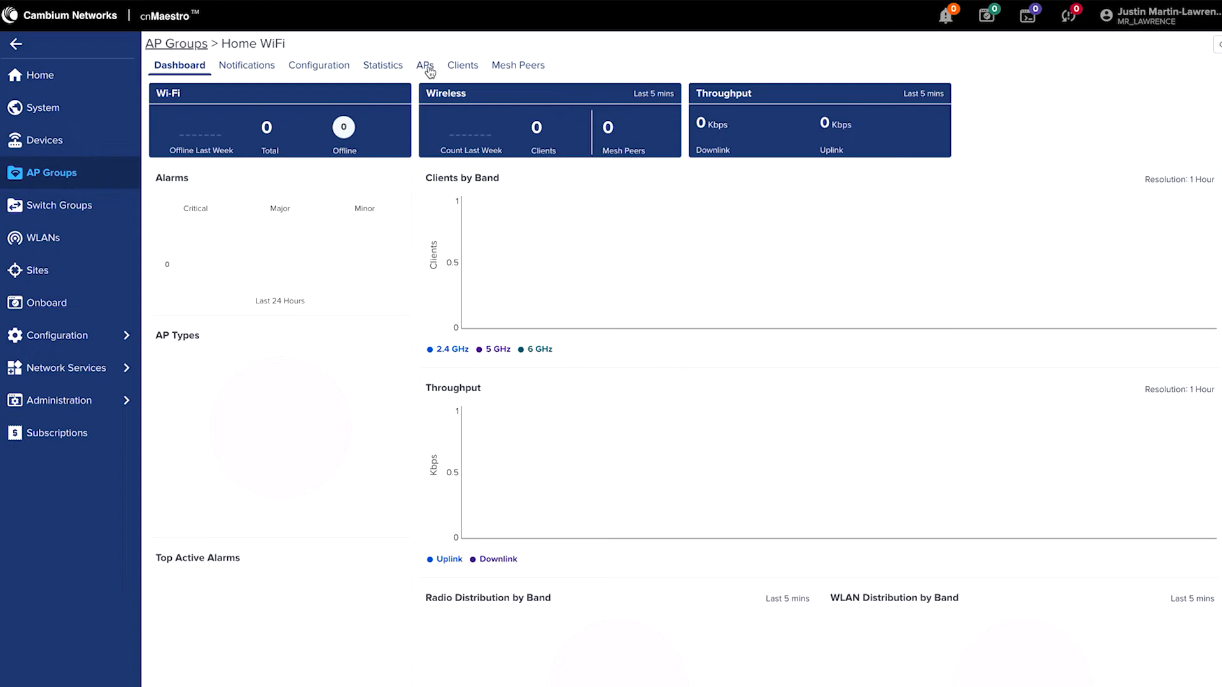
click(422, 65)
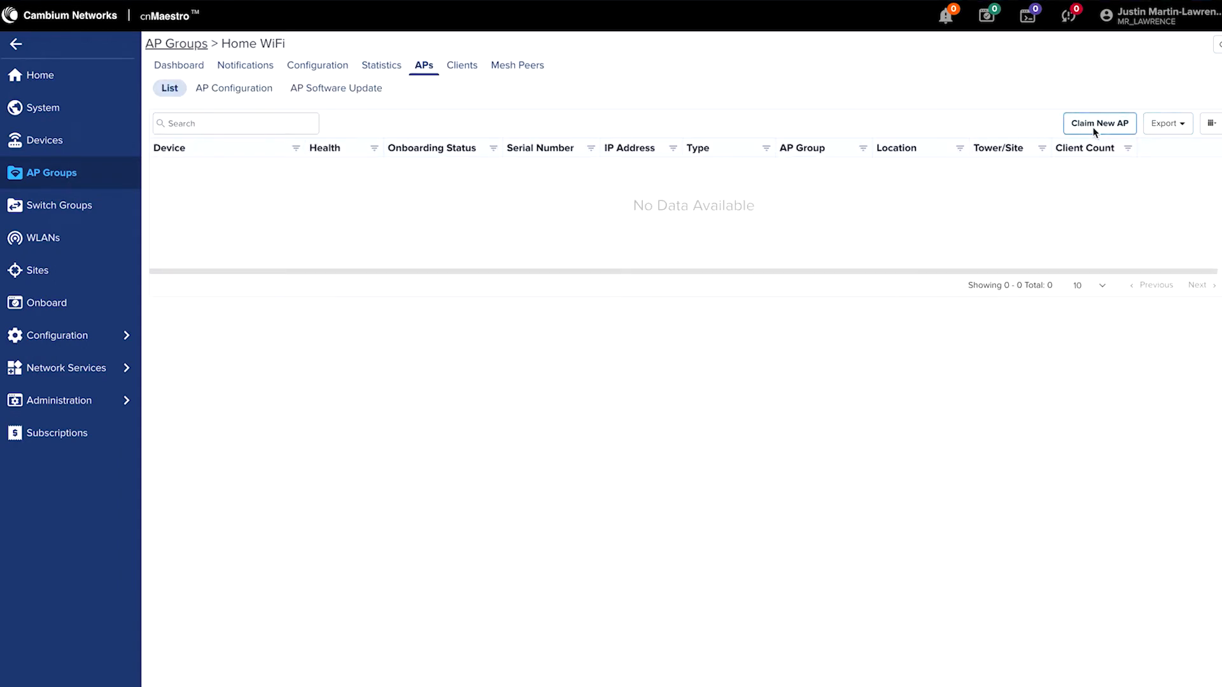
click(1098, 123)
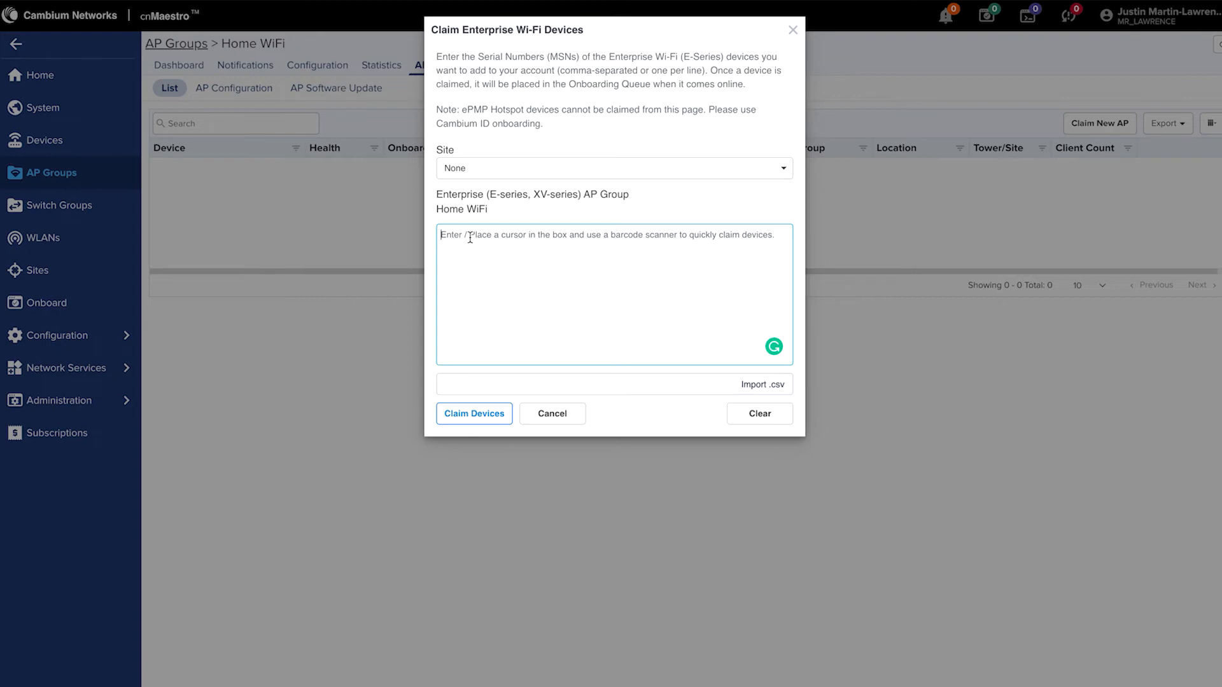
text(W)
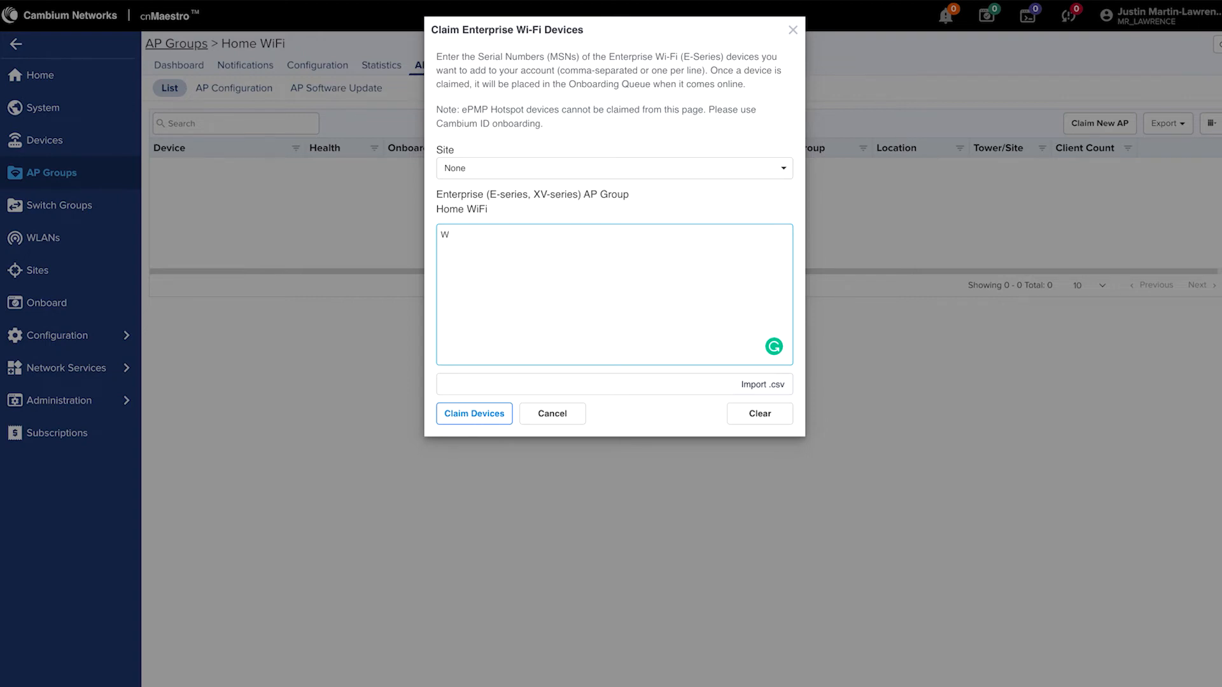
text(8XL0JBKMNNZ)
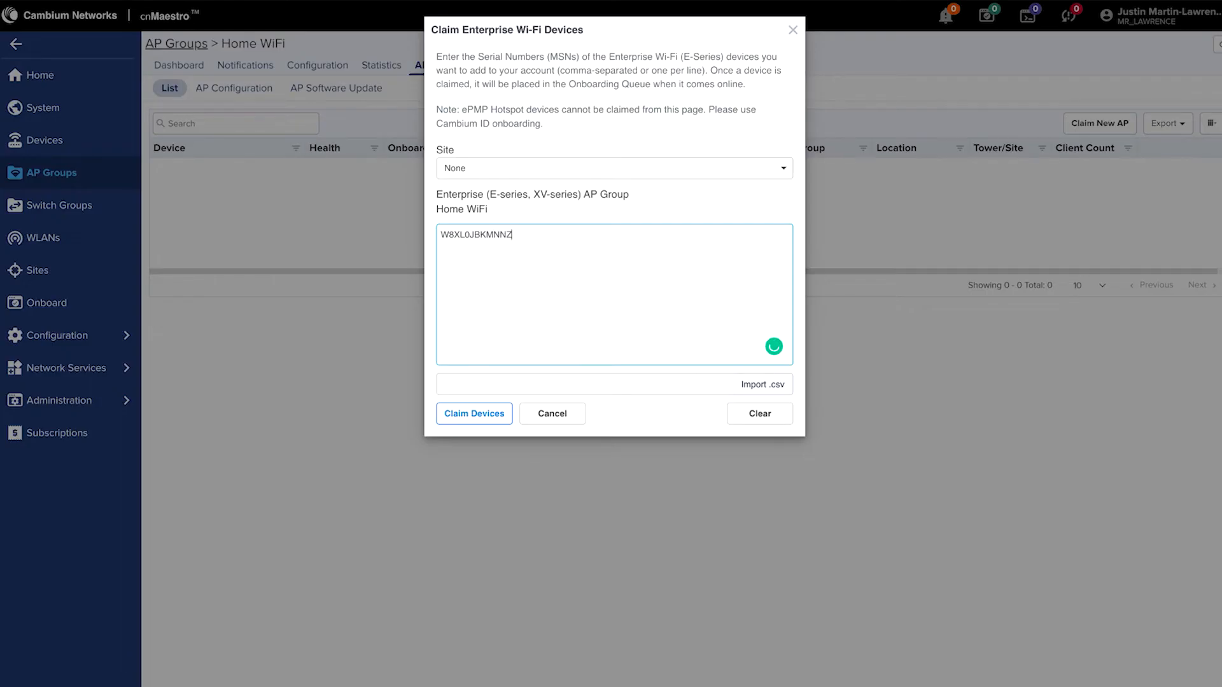
key(enter)
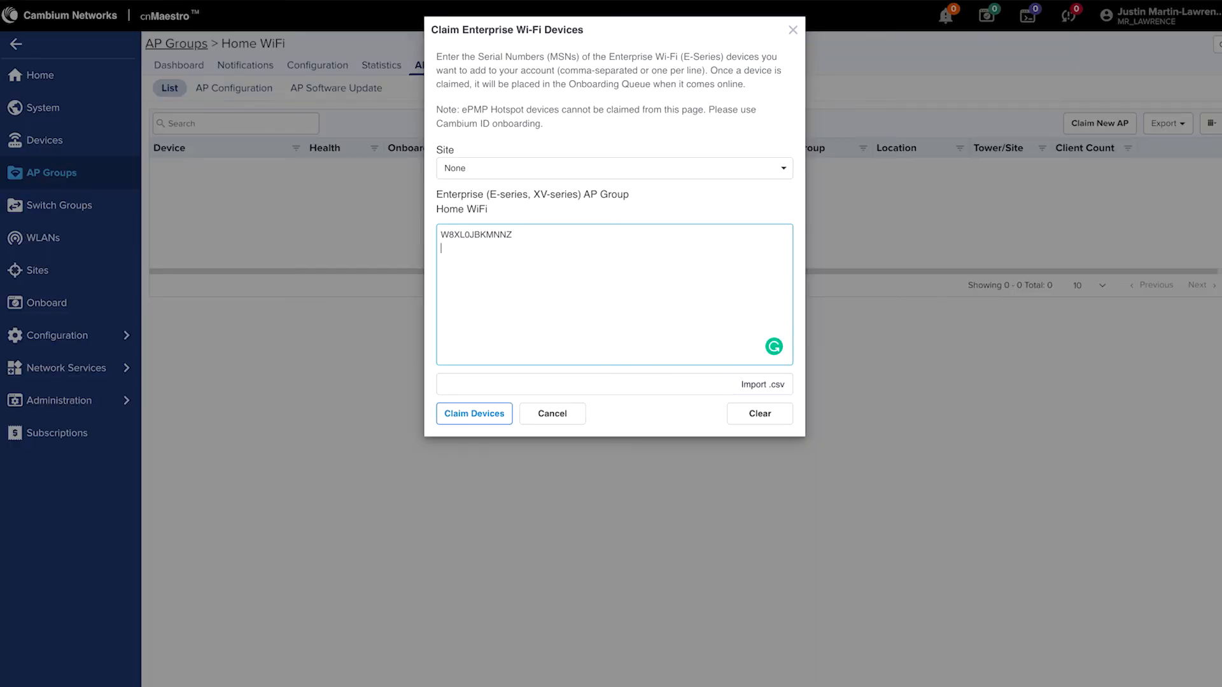
text(W8XL0P10TBKH)
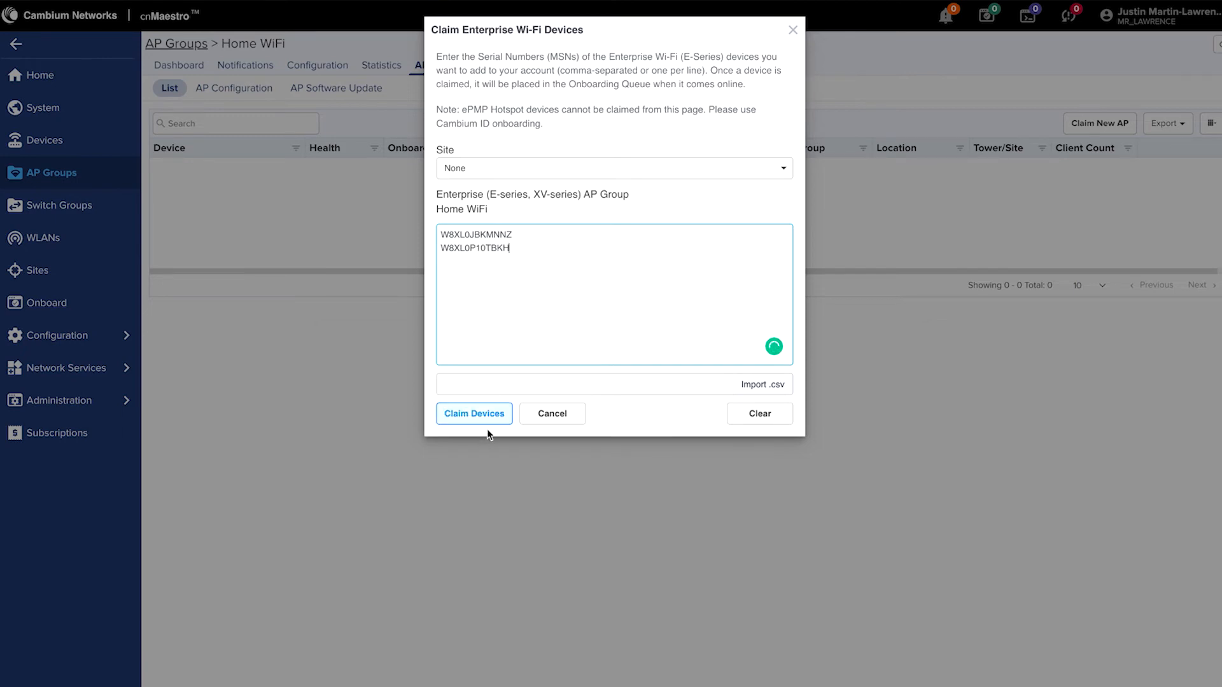
click(473, 414)
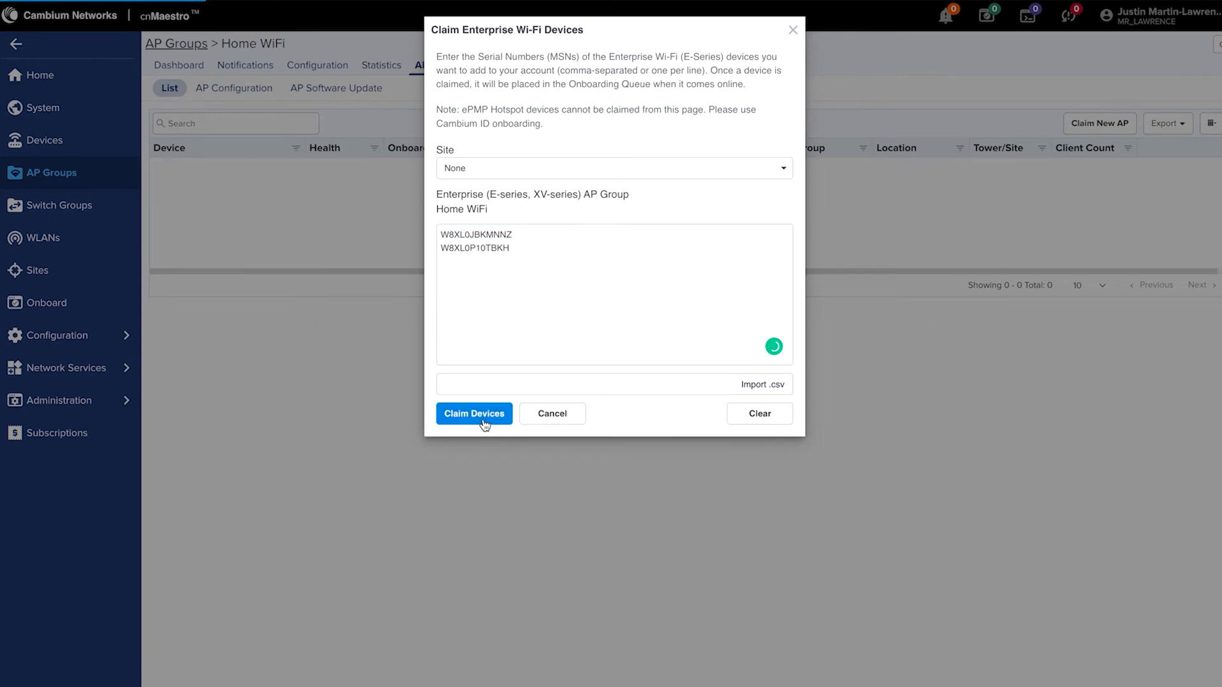
click(473, 412)
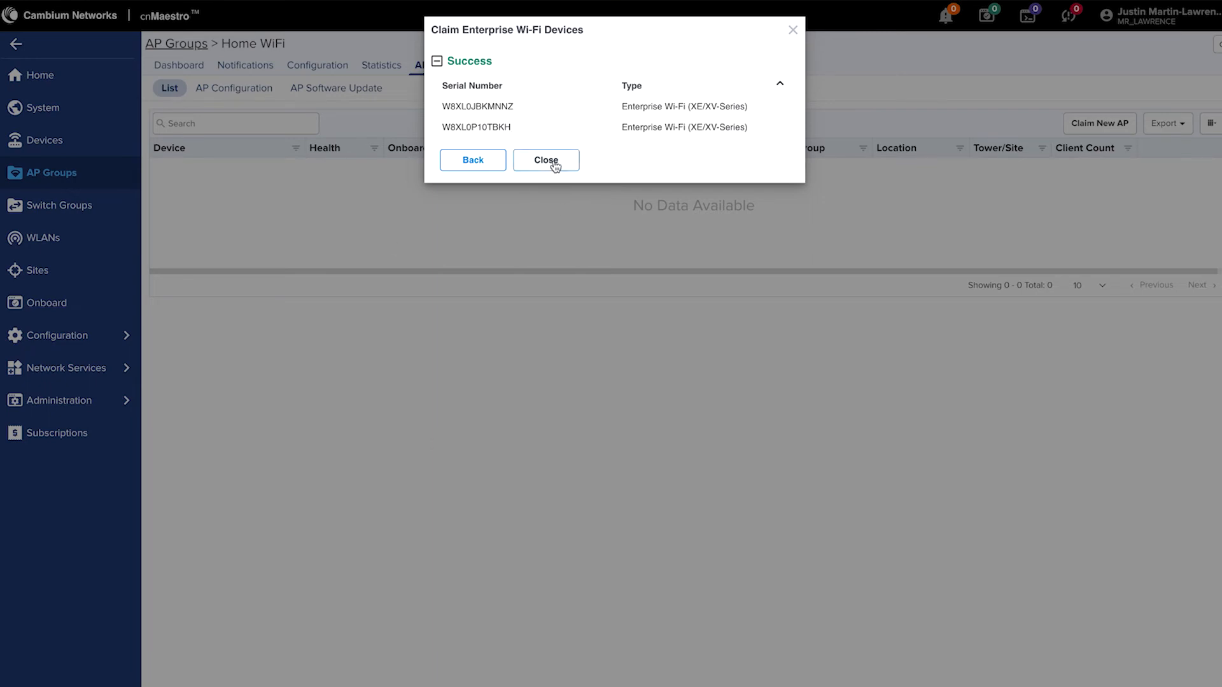
click(546, 161)
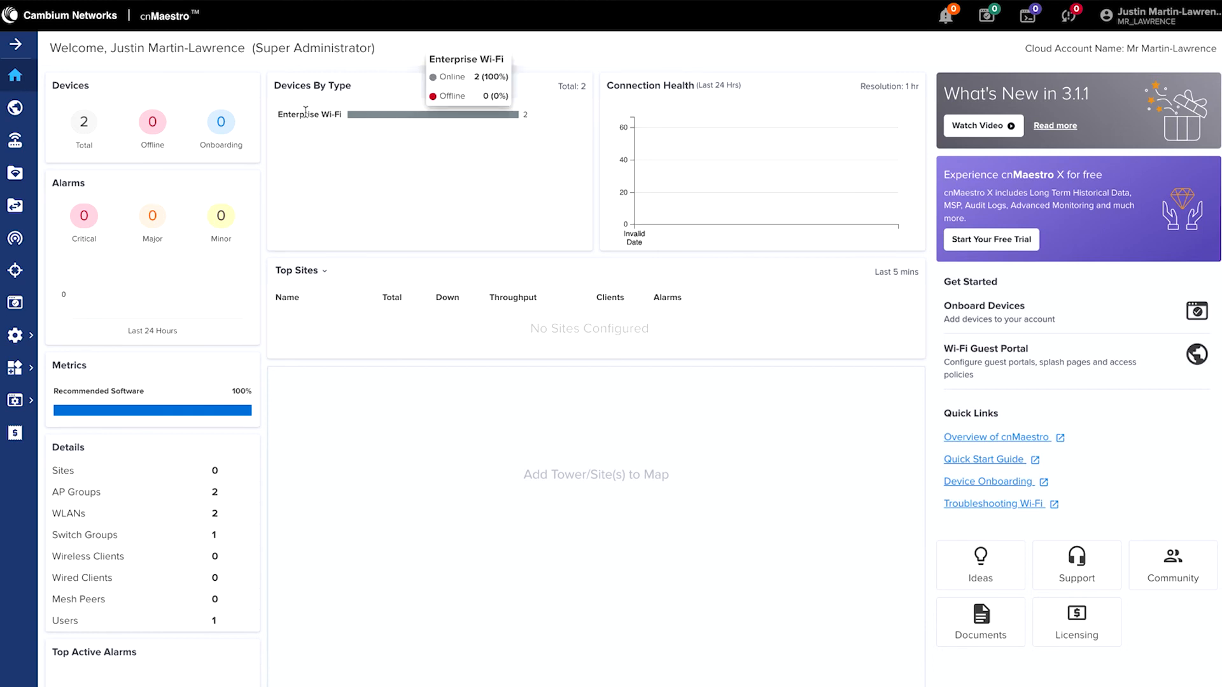
mouse_move(1176, 50)
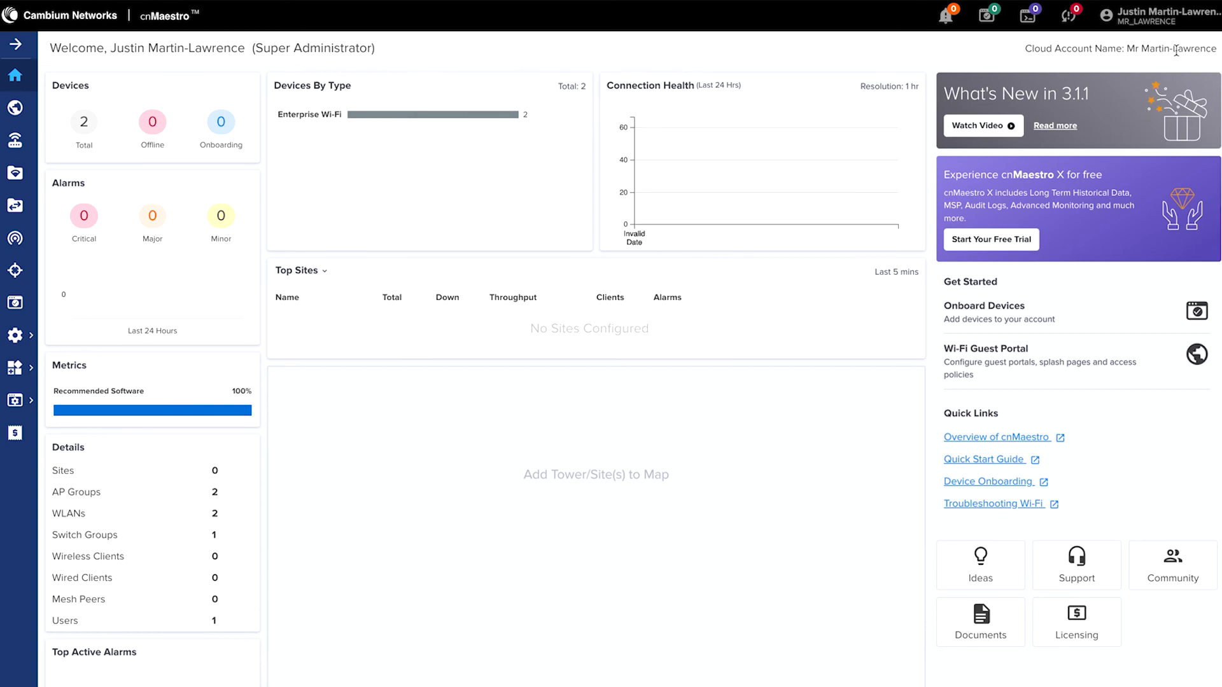